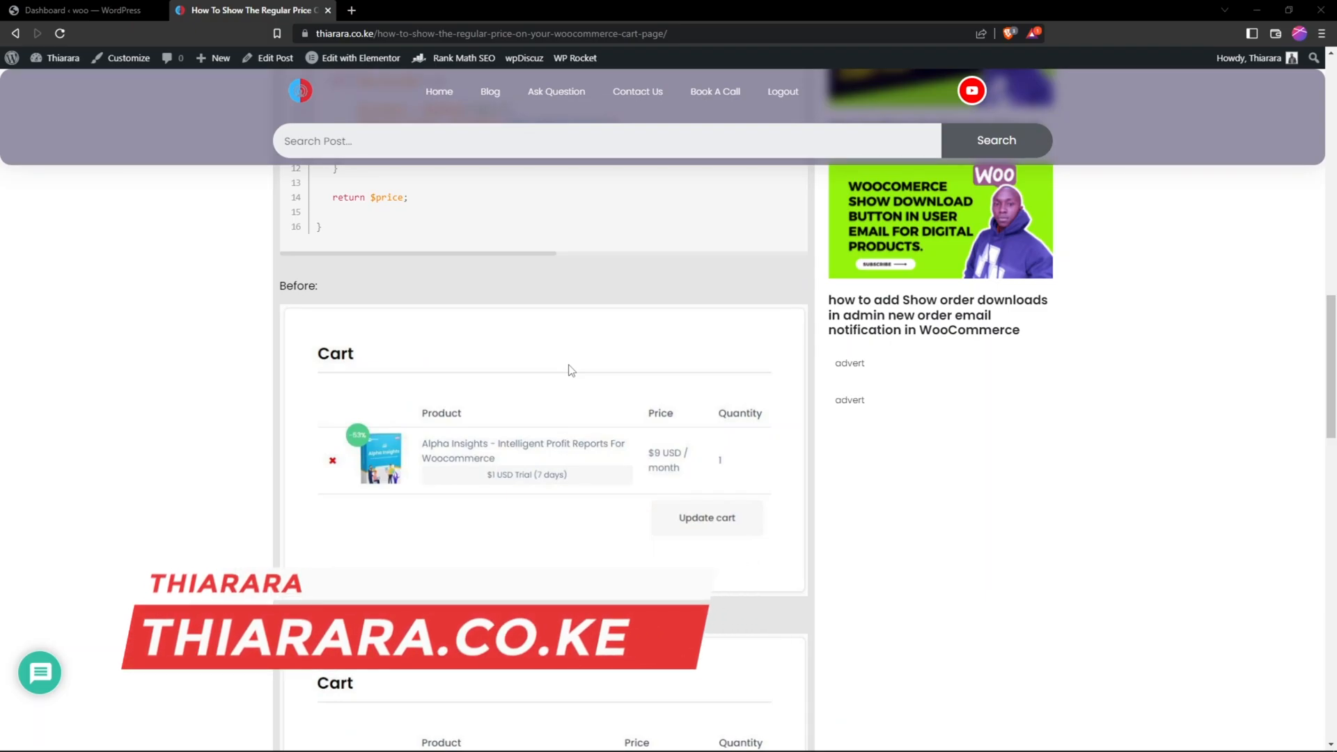
- From the WordPress admin sidebar, go to Plugins > Add New to reach the Add Plugins page
scroll(down, 3)
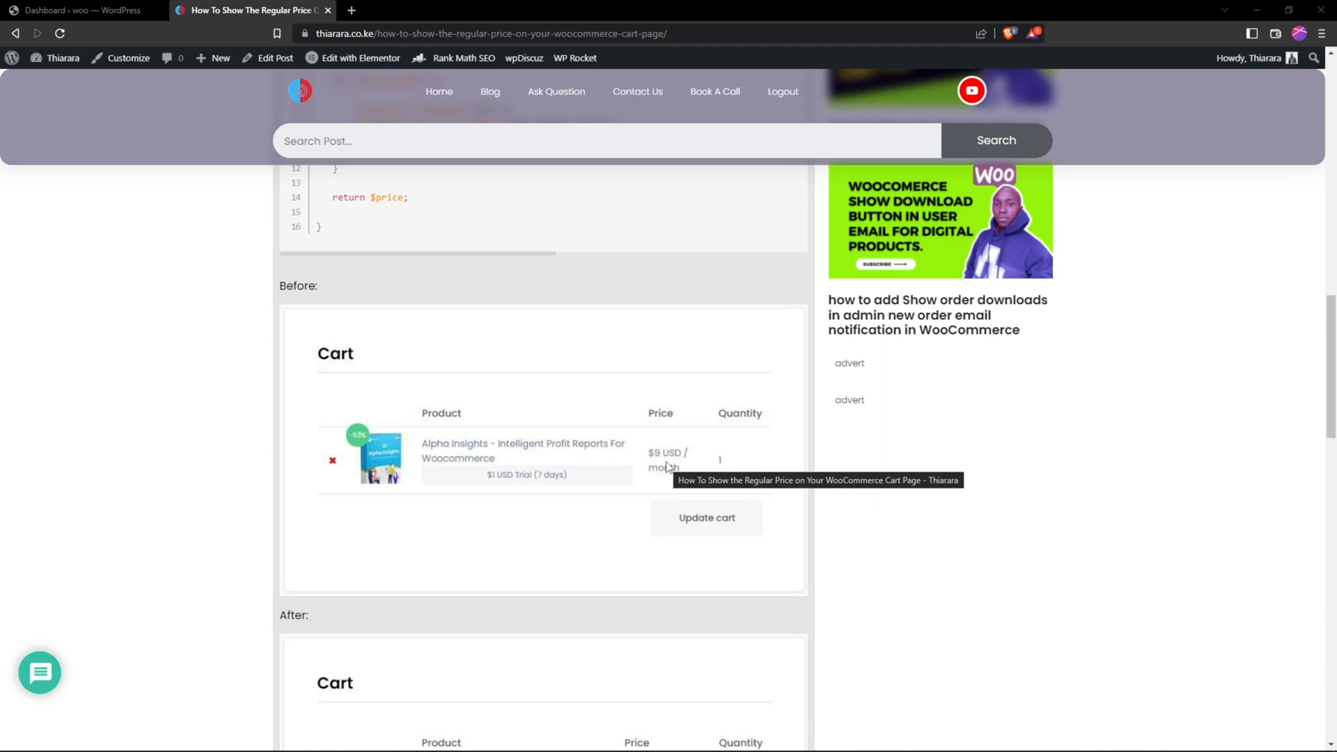
mouse_move(658, 475)
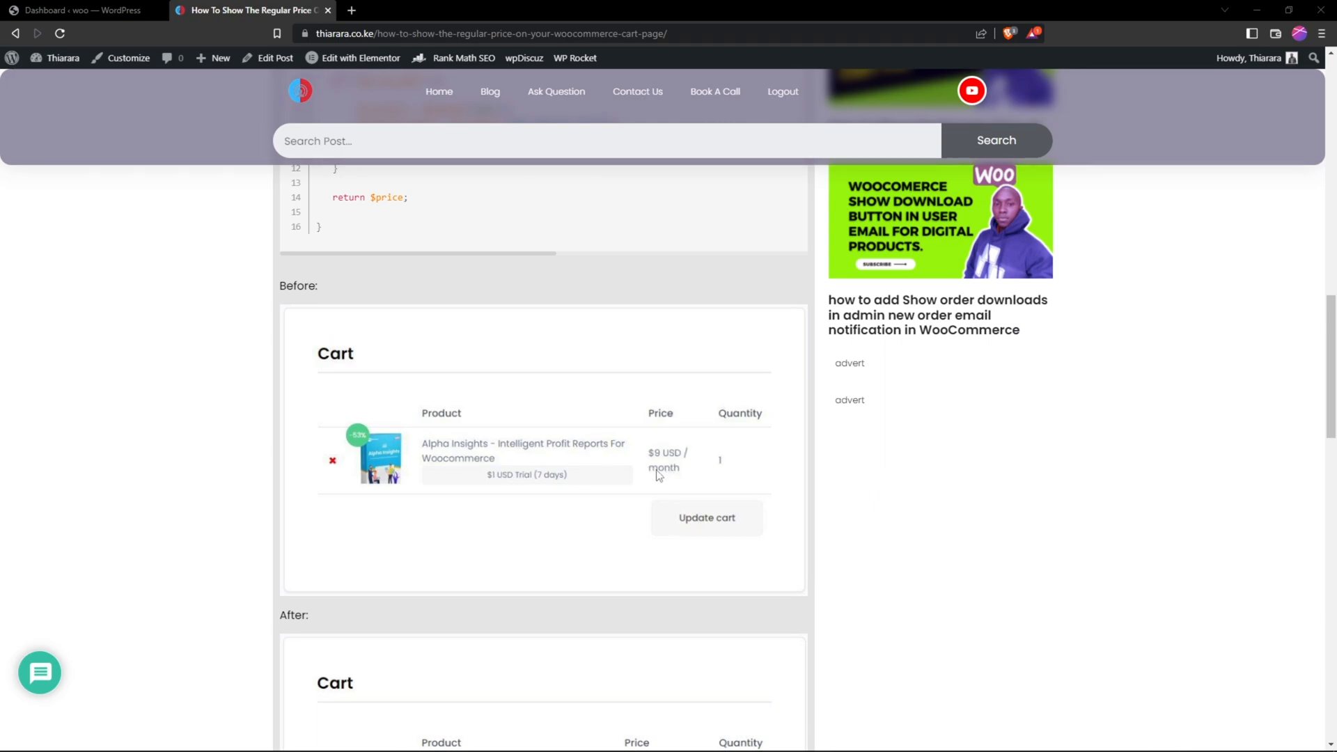
scroll(down, 3)
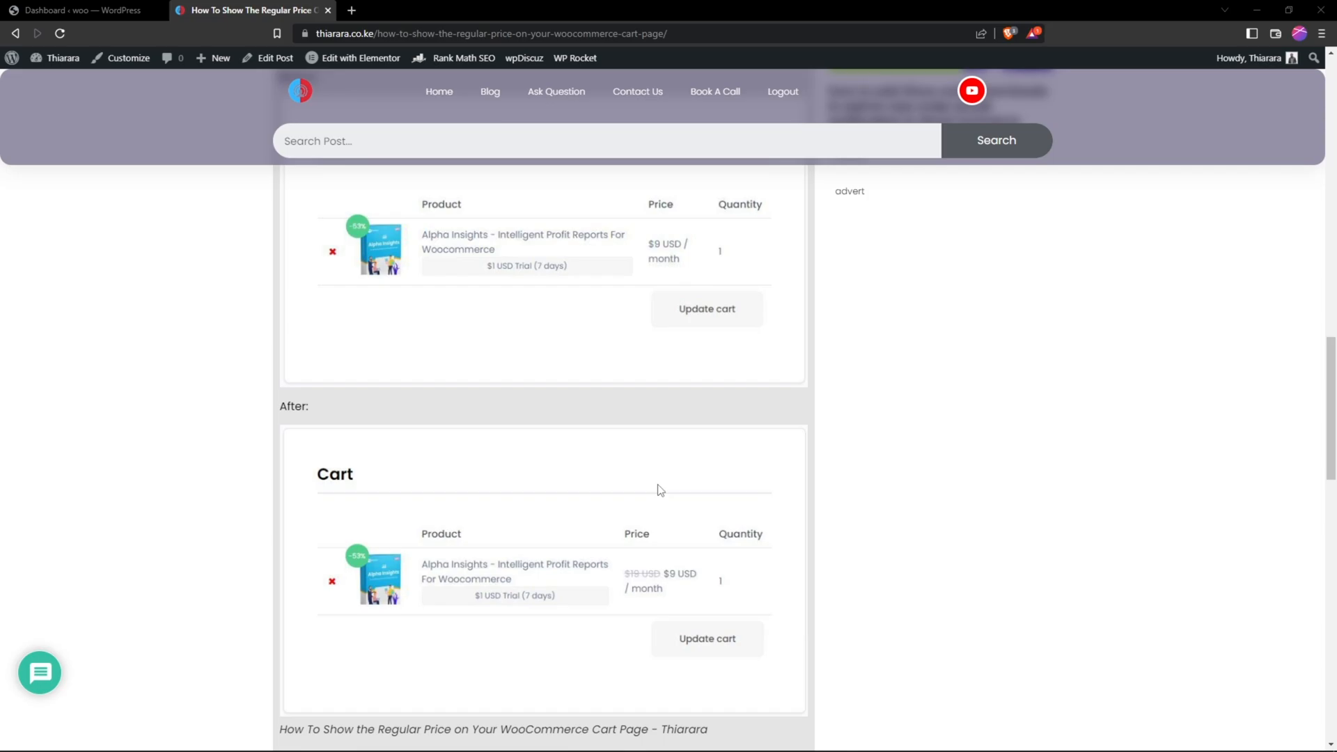
click(81, 9)
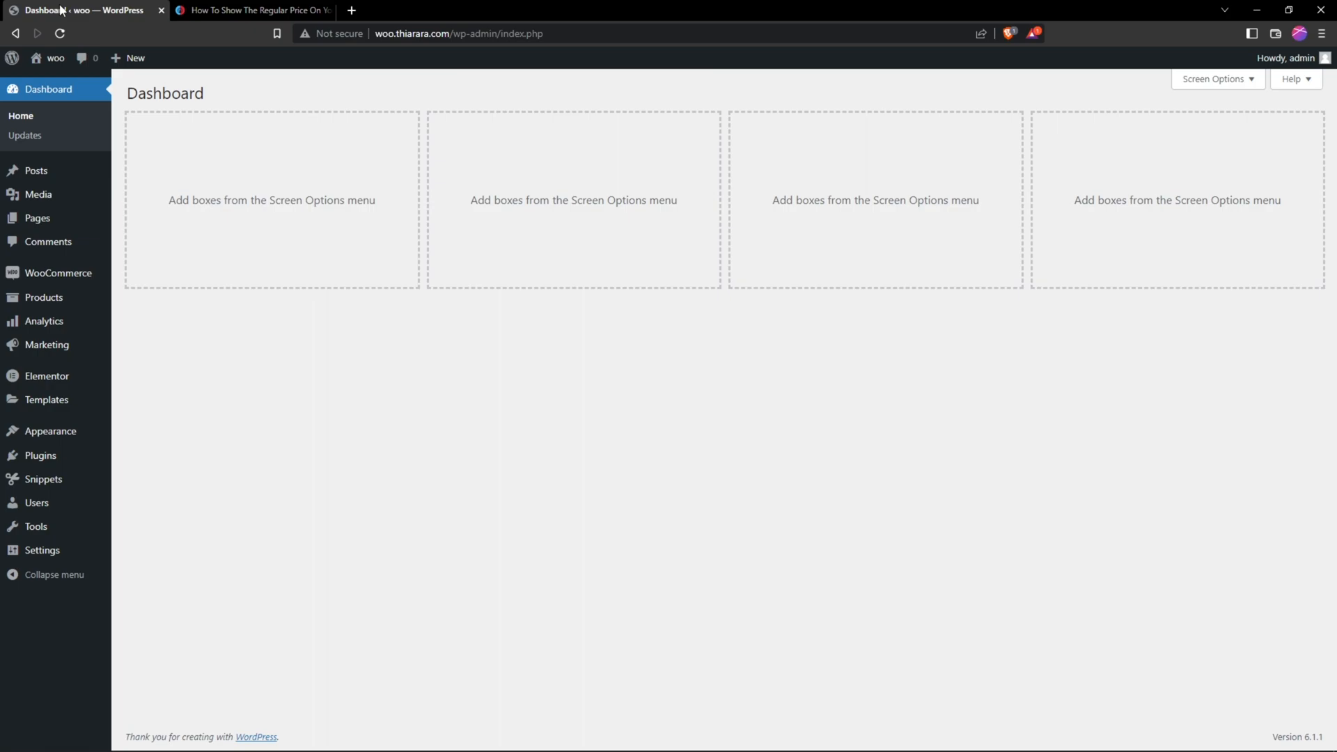
mouse_move(36, 503)
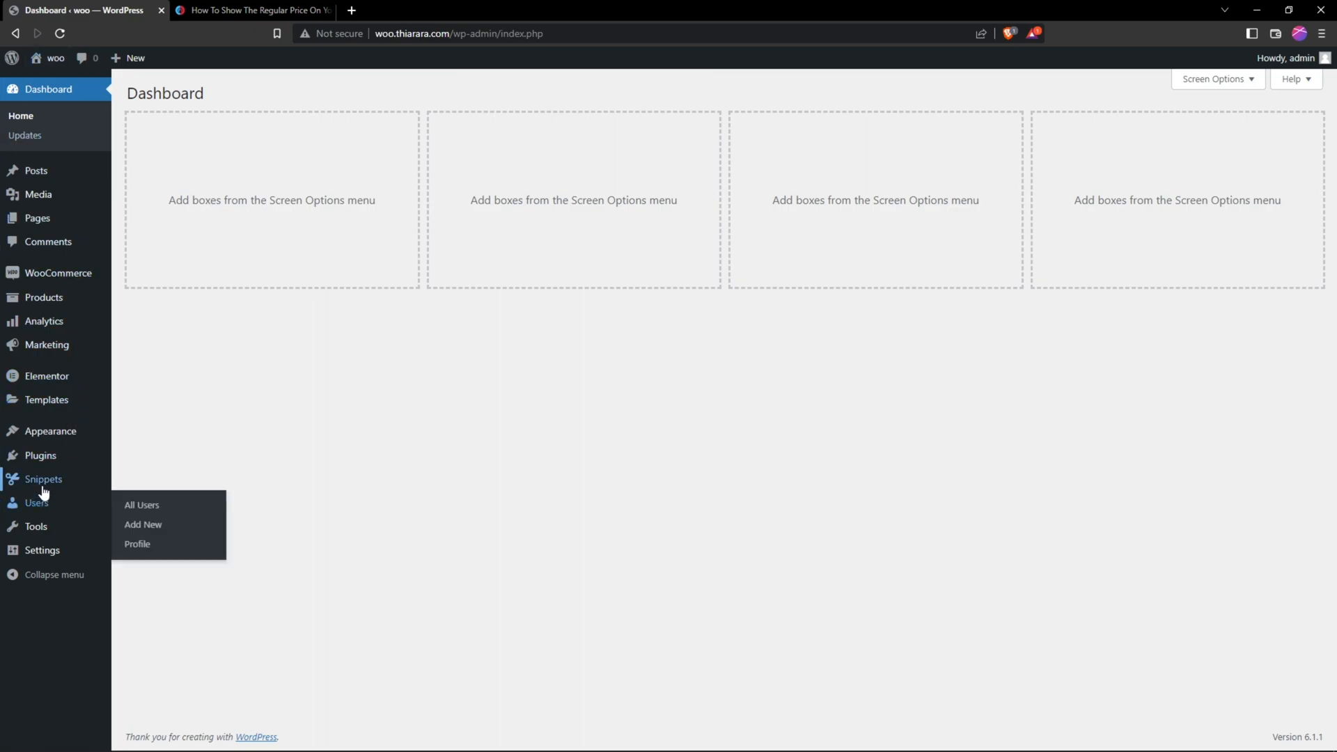
mouse_move(40, 454)
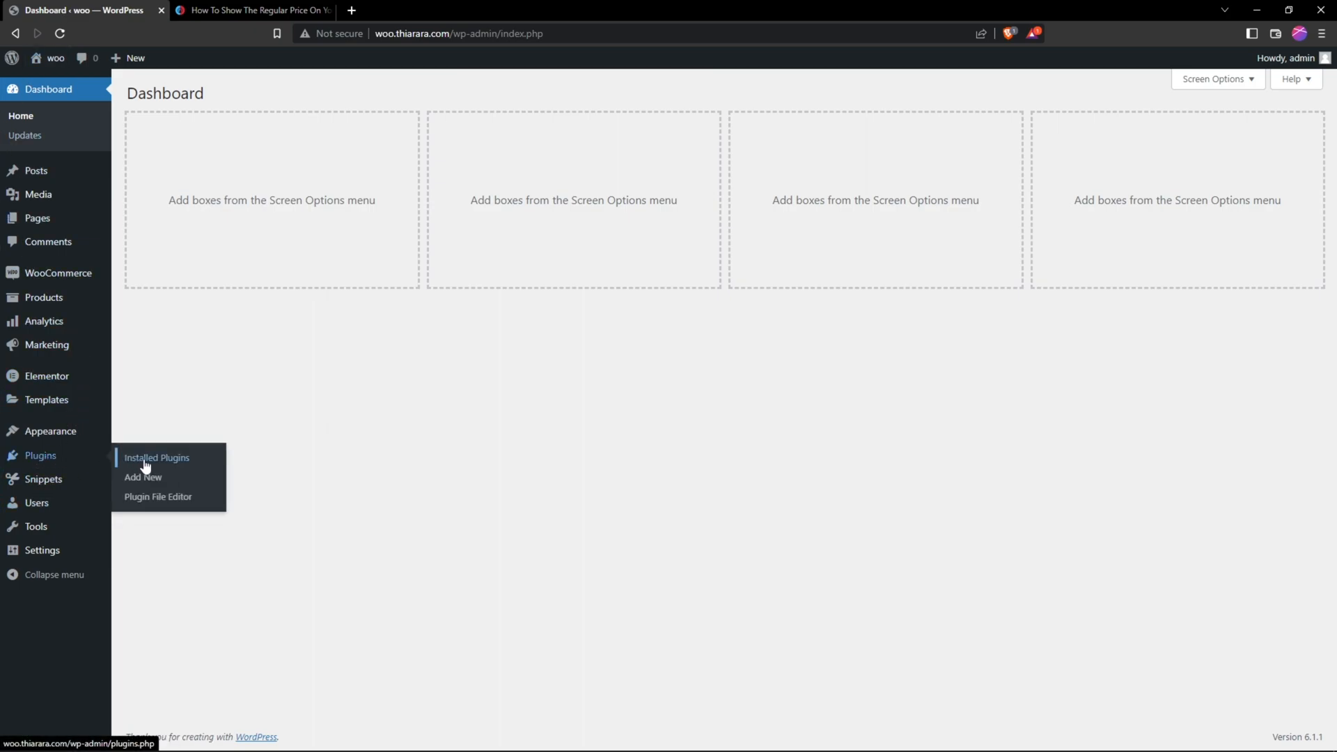
click(142, 476)
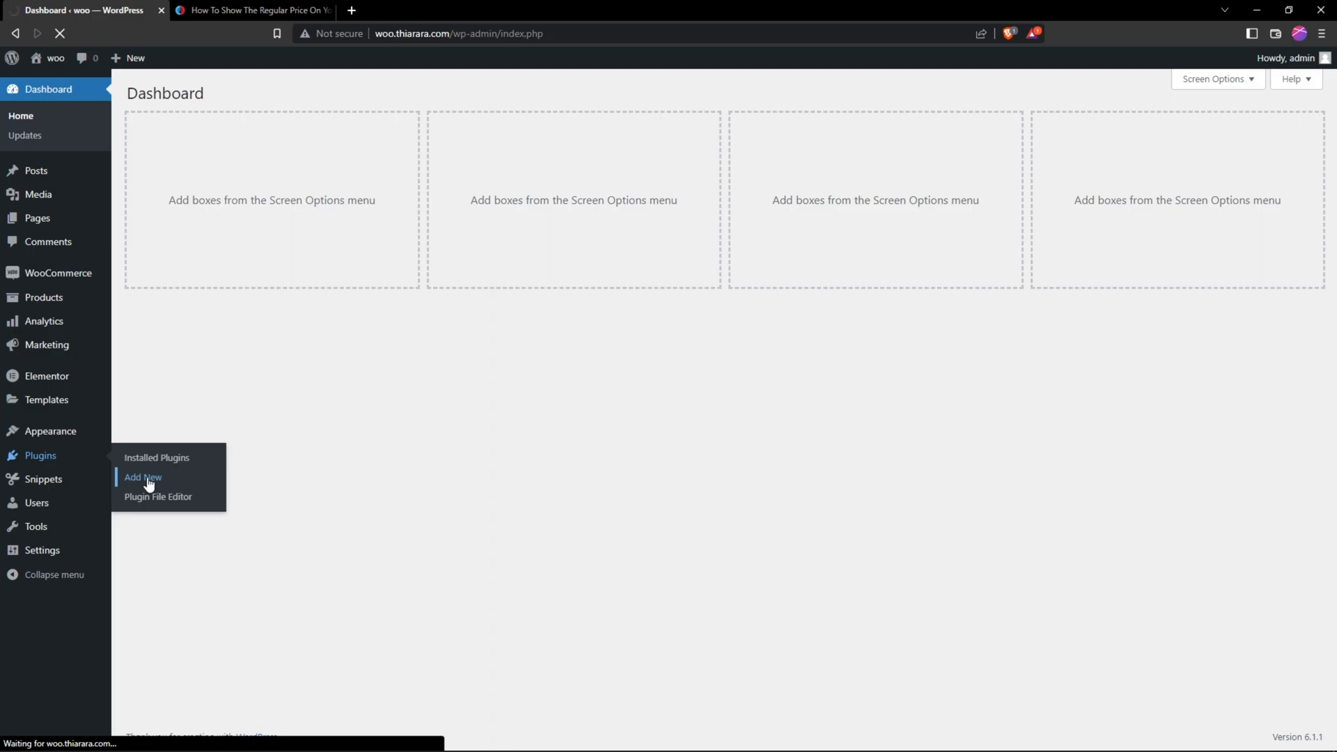
click(142, 477)
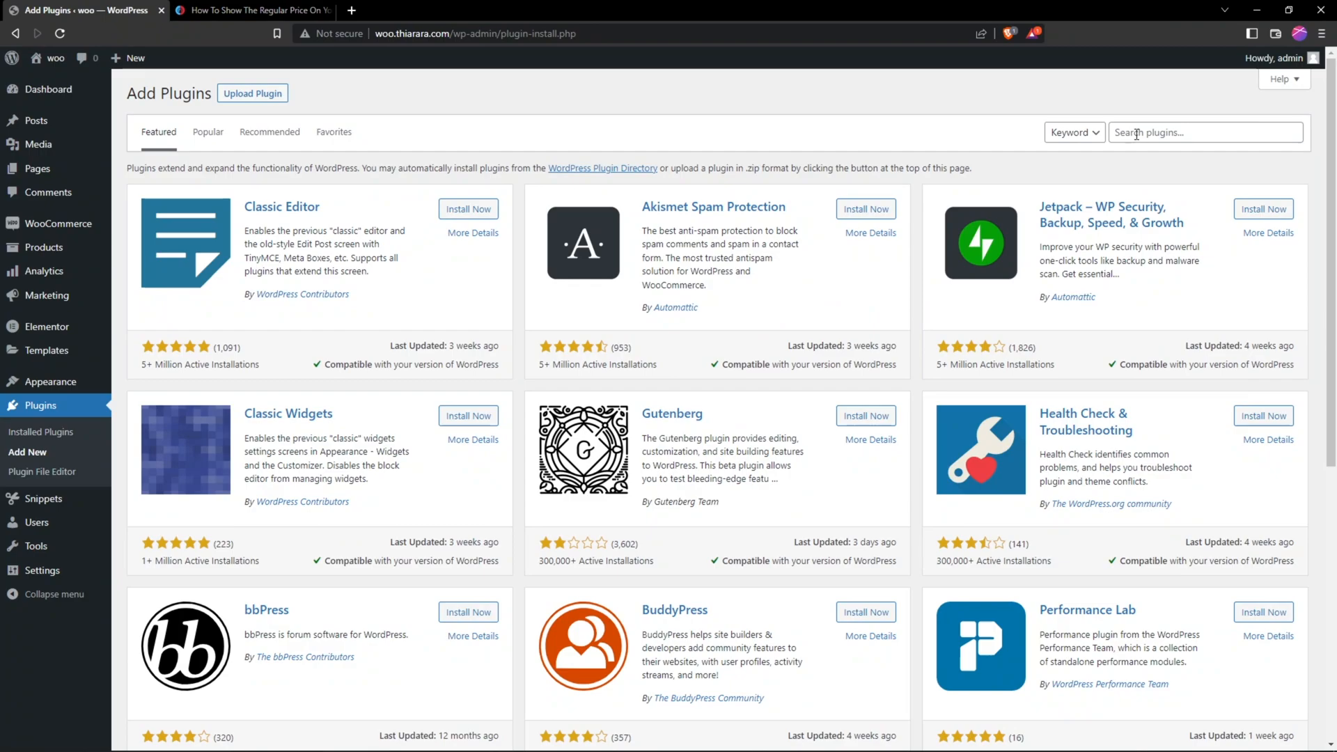
- Search the plugin directory for 'code' and confirm Code Snippets is listed as Active
click(1205, 133)
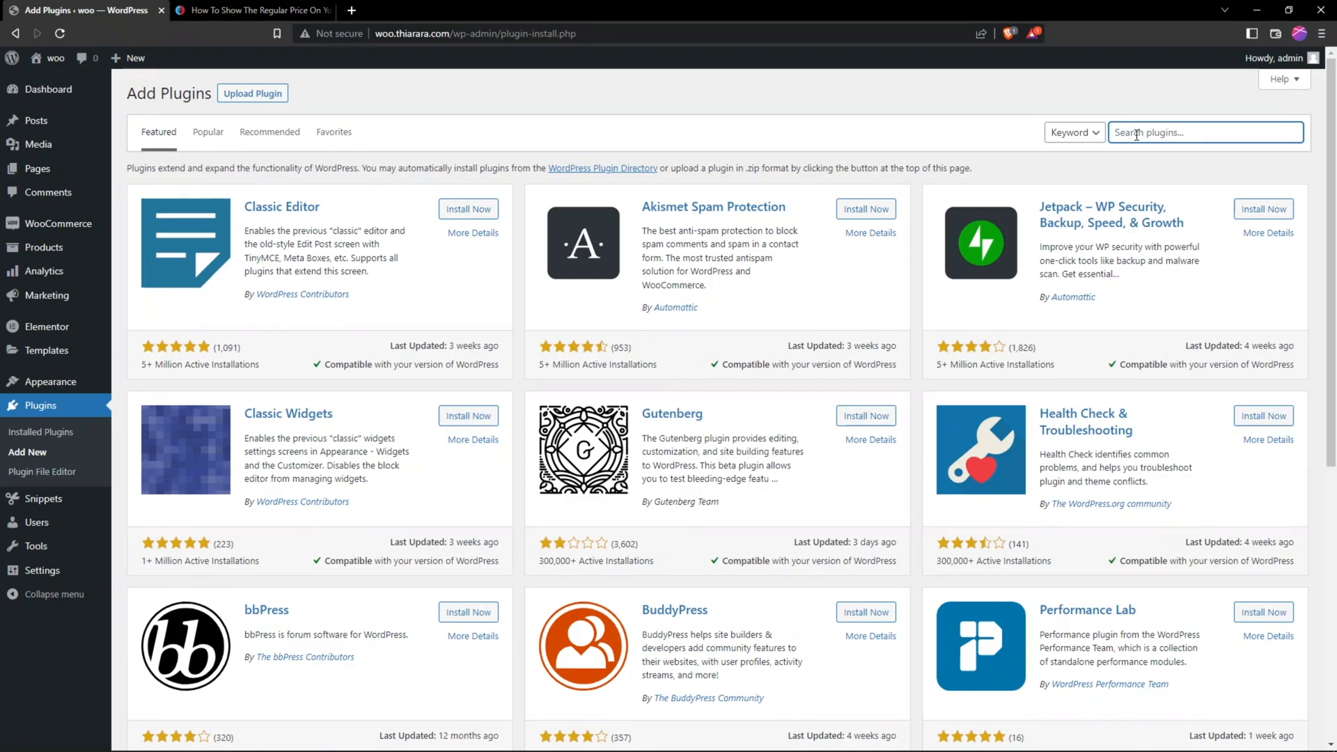
text(cod)
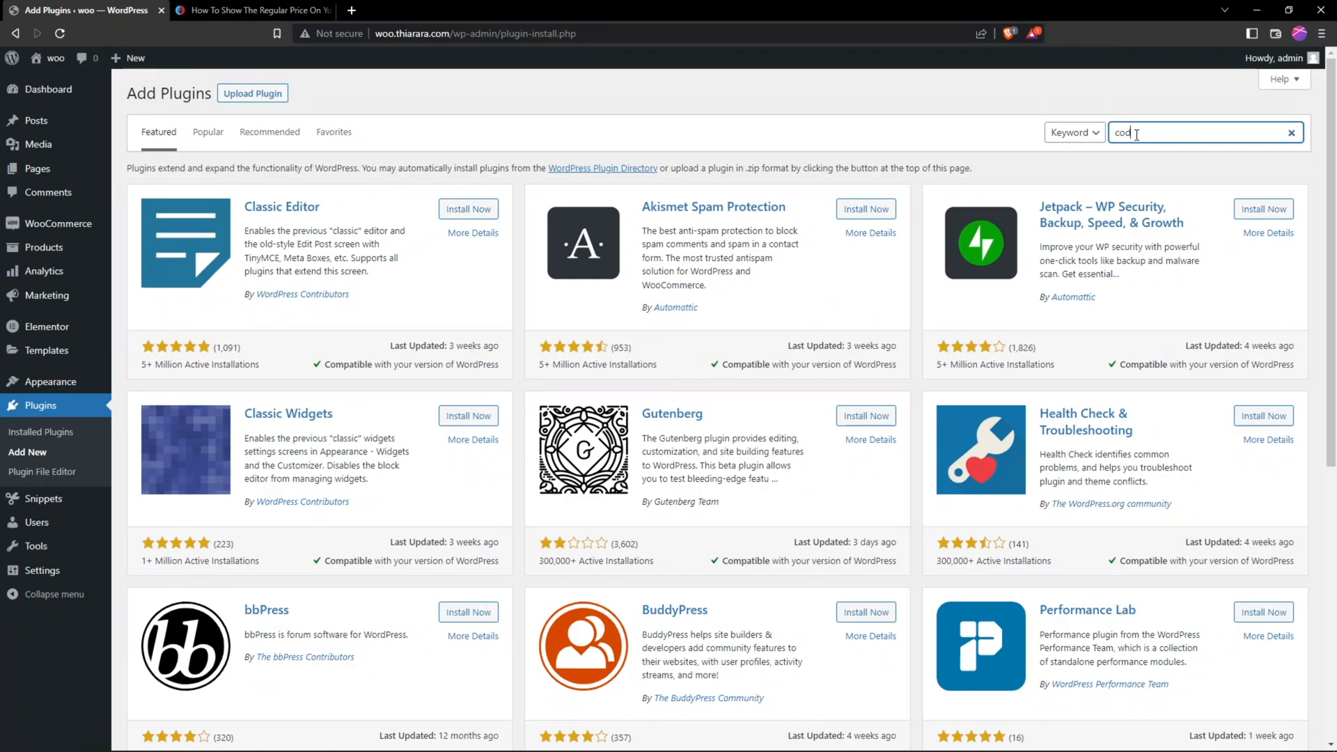
key(Enter)
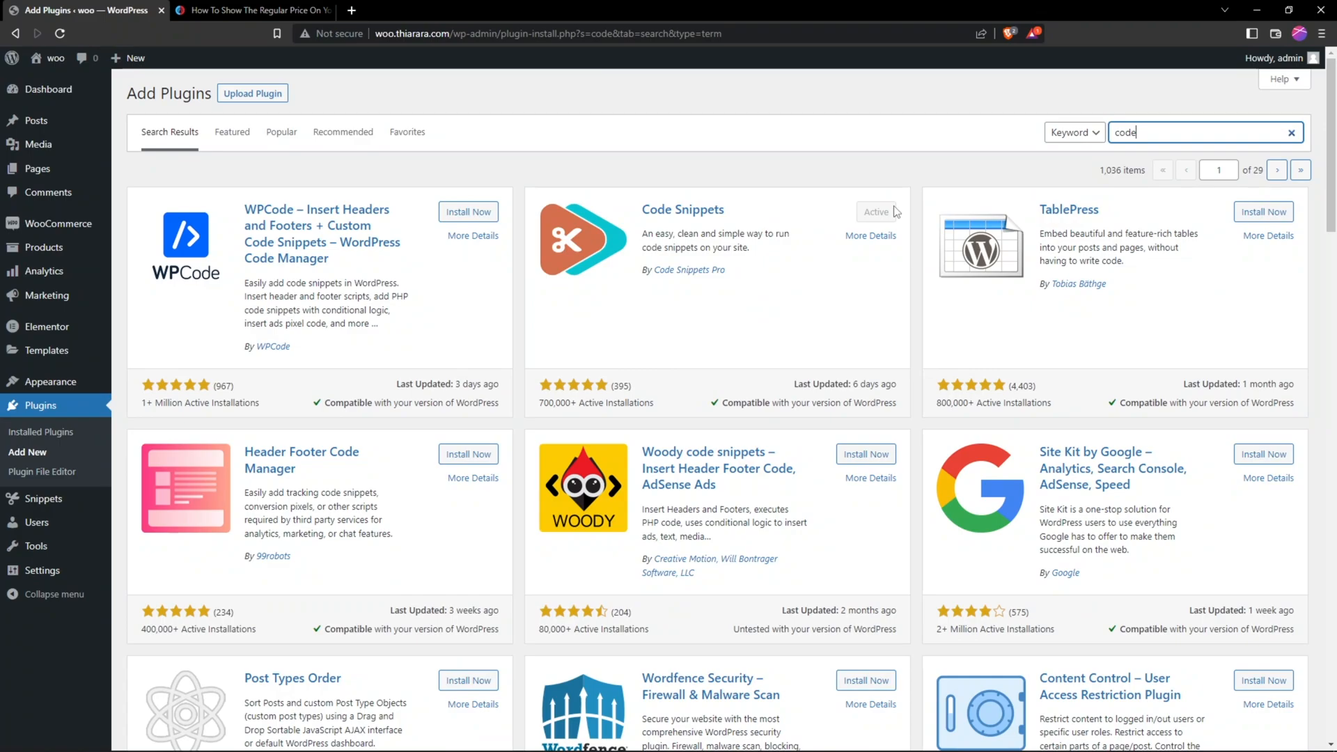
mouse_move(549, 407)
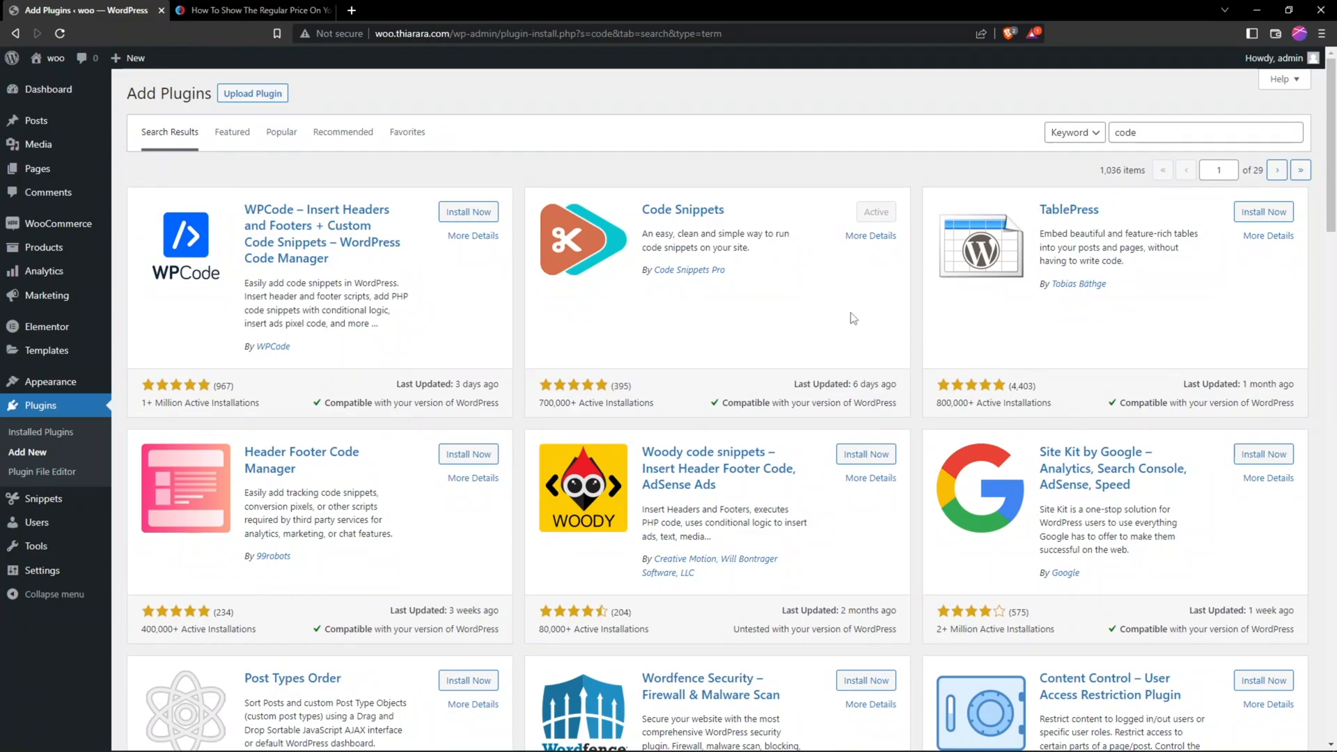
mouse_move(667, 261)
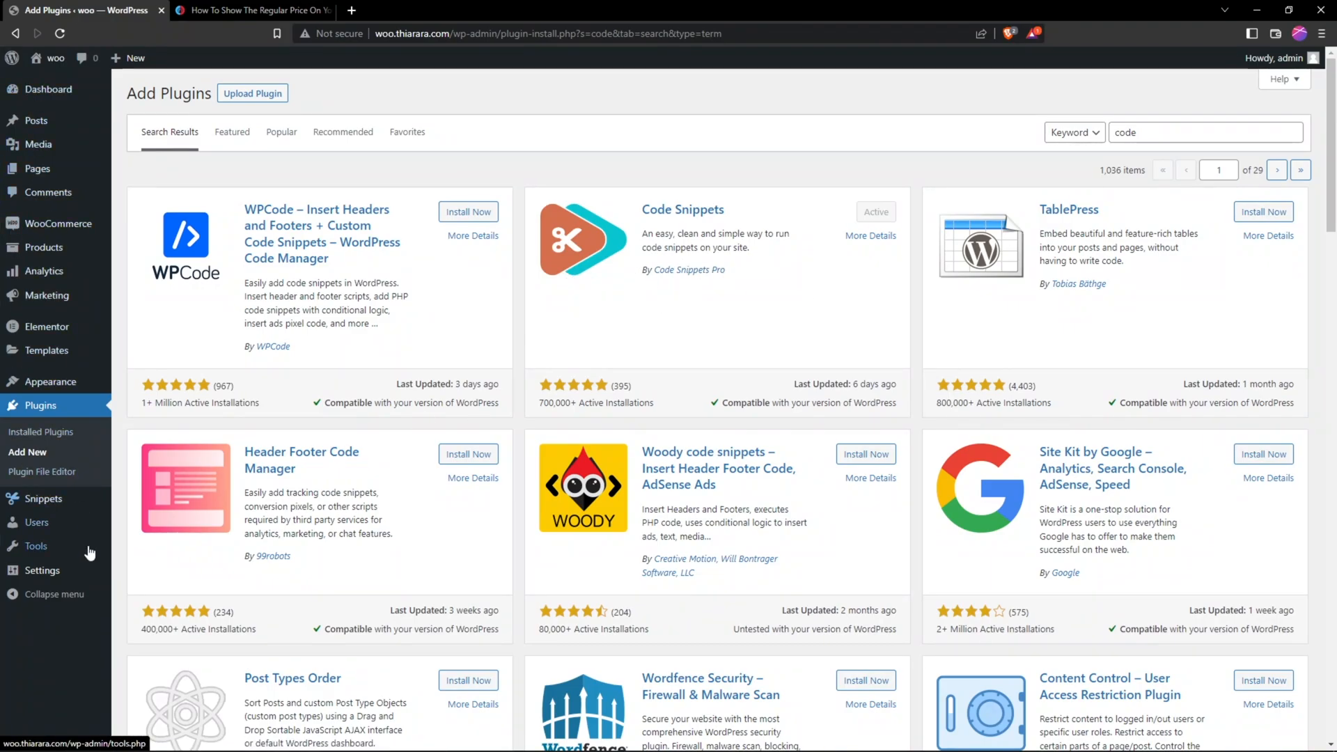
mouse_move(43, 498)
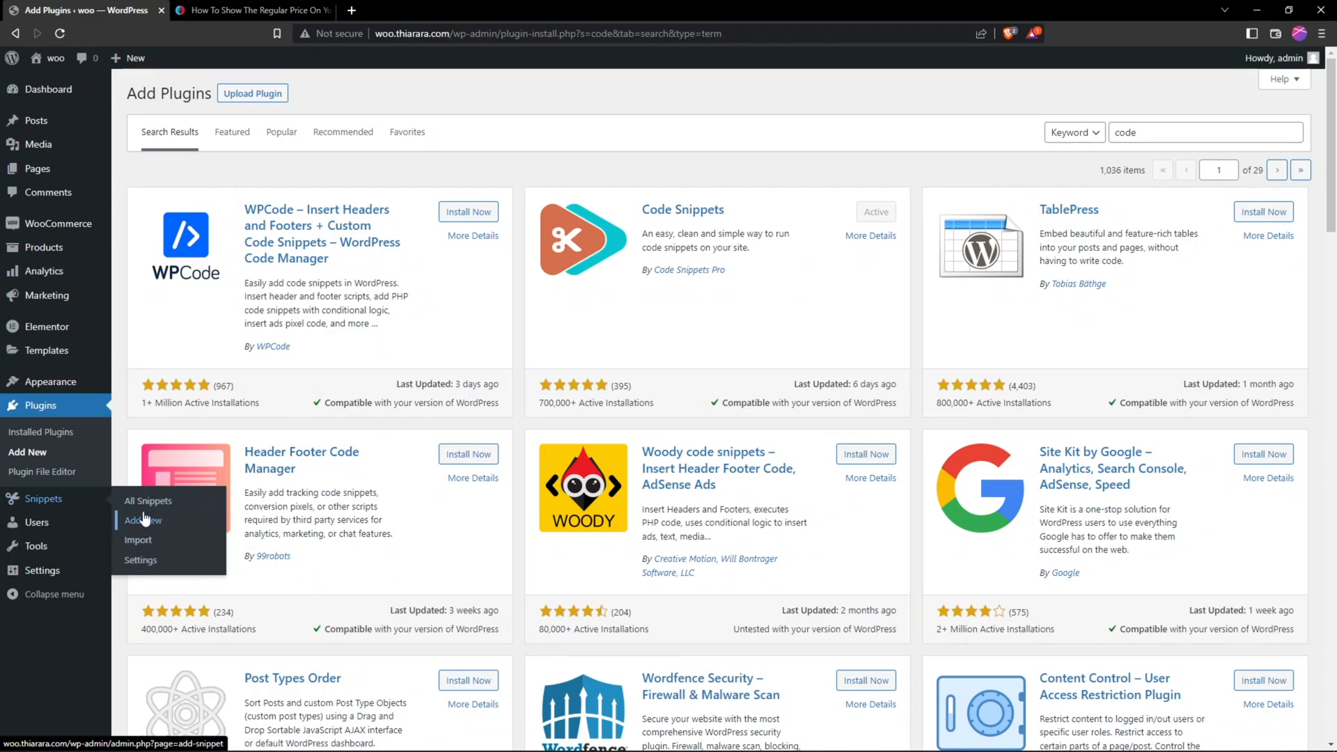
- Show Snippets > All Snippets with the four sample snippets, then begin adding a new one
click(147, 500)
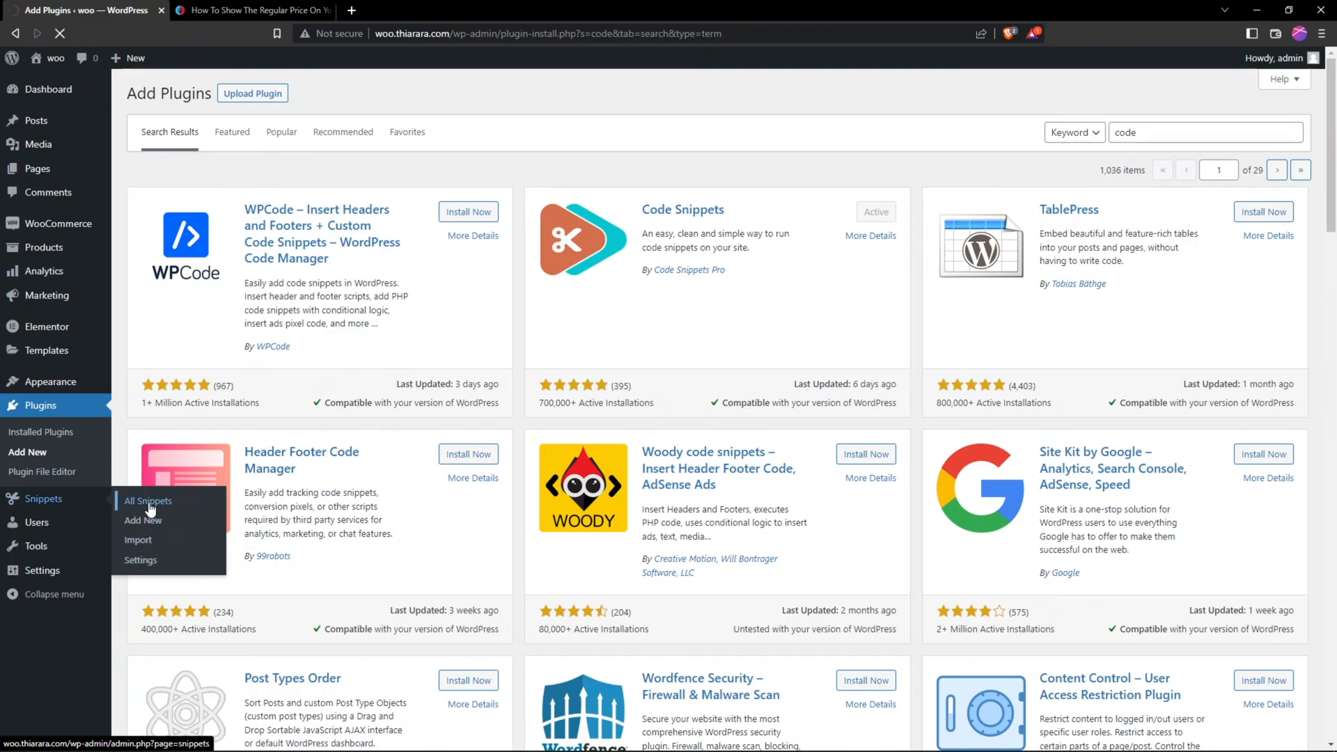
click(147, 500)
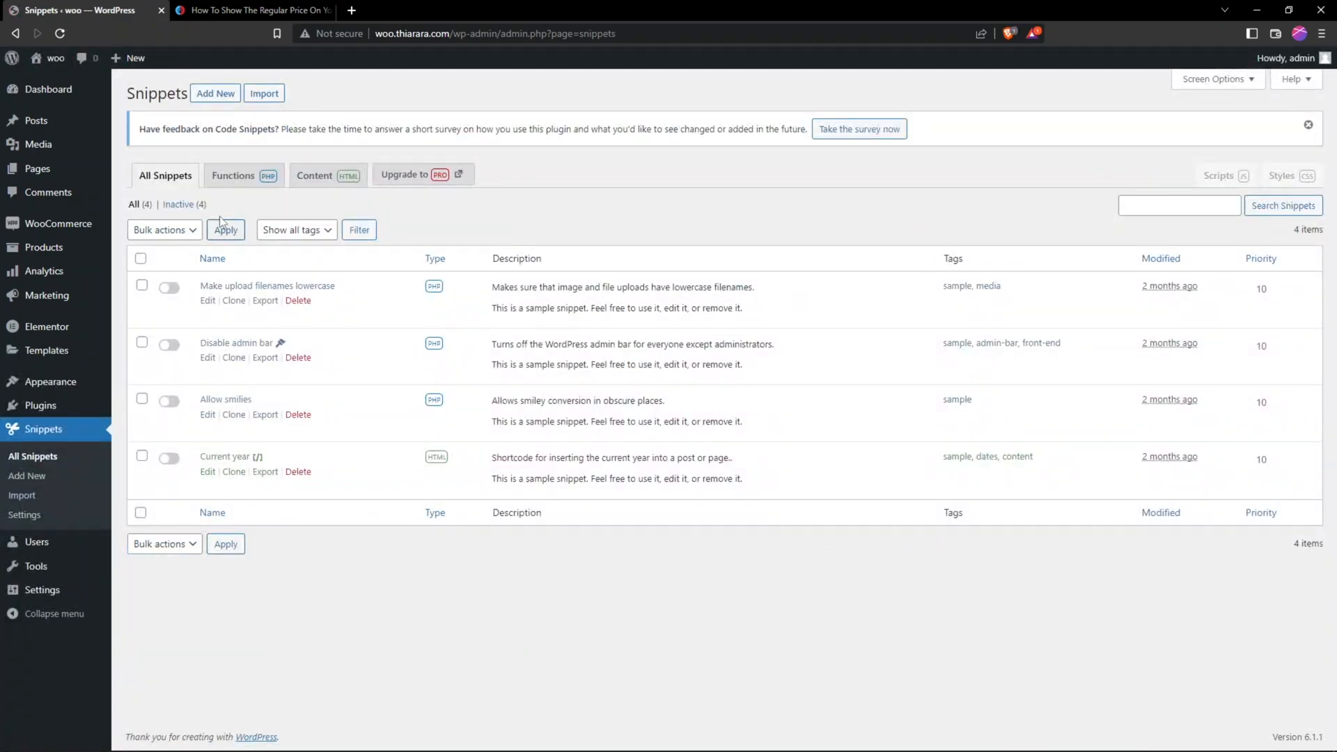
mouse_move(188, 347)
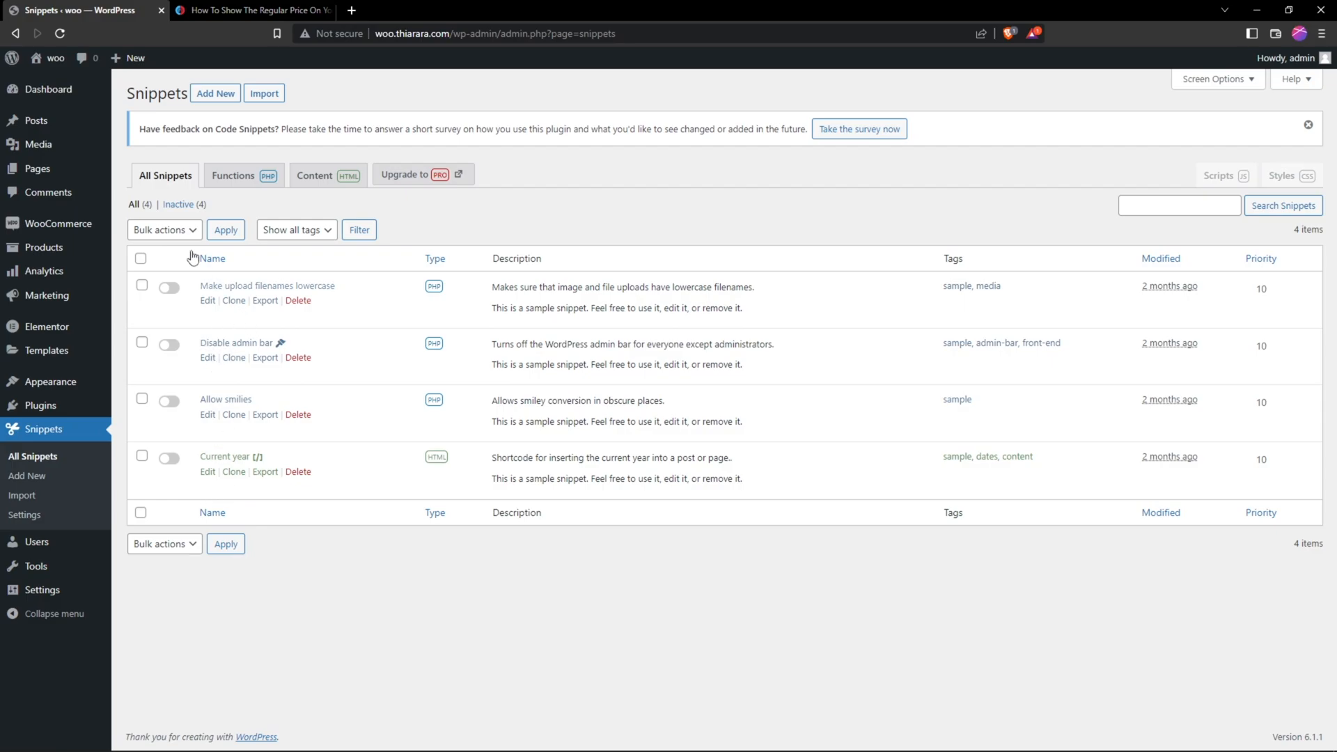
click(215, 93)
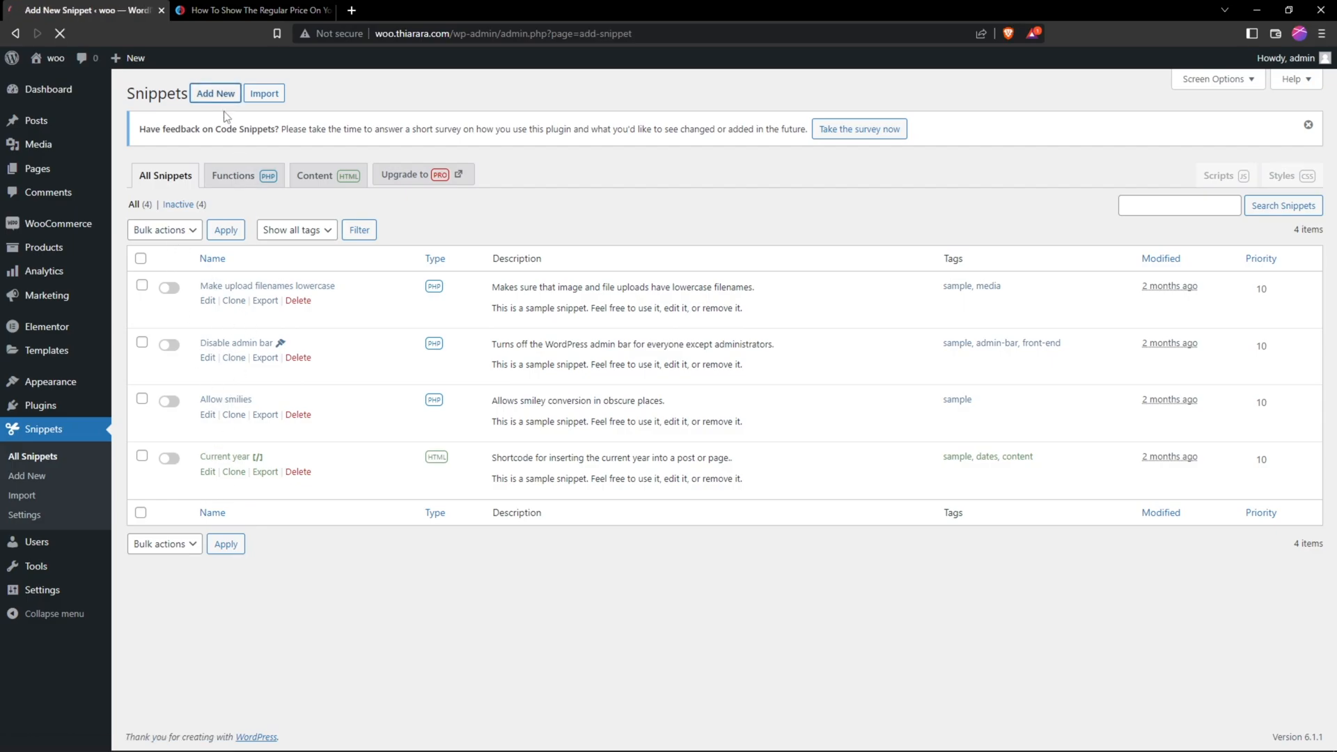
- Title the new snippet 'Show the Regular Price' and return to the tutorial article for the code
click(215, 94)
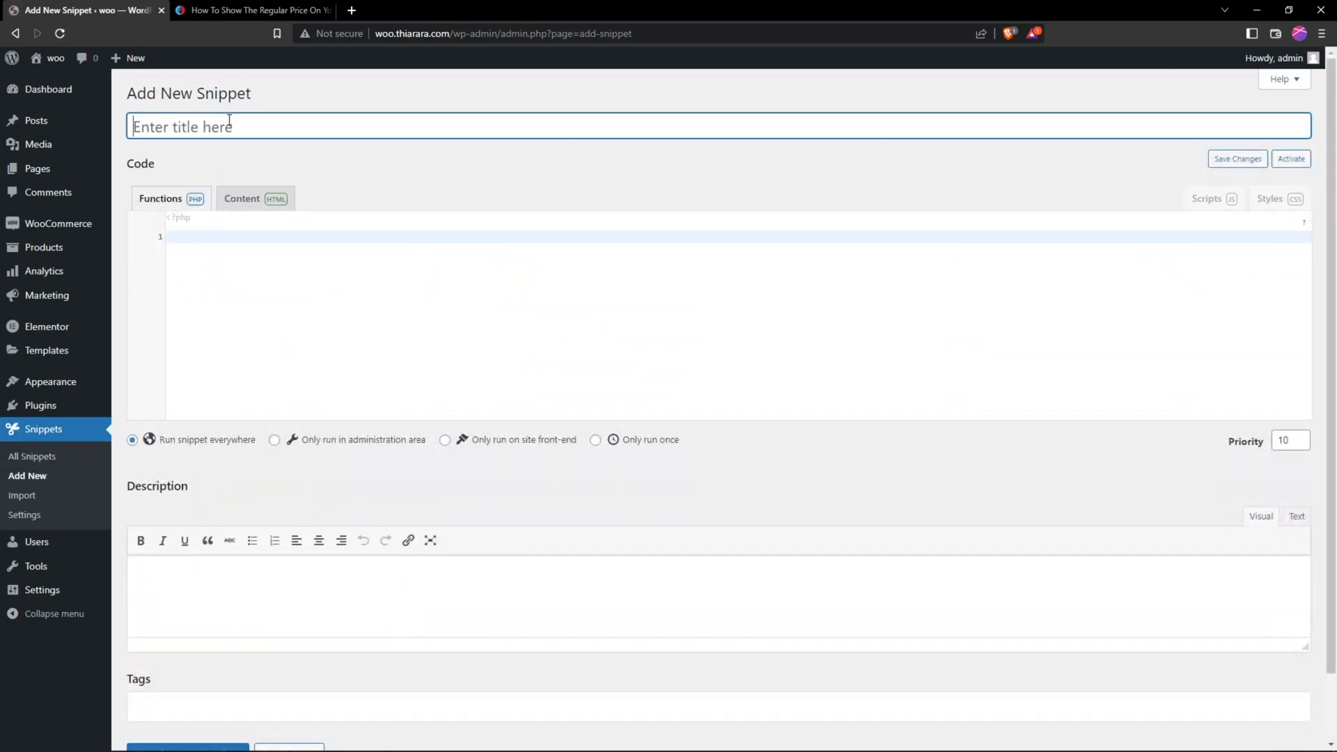
click(254, 10)
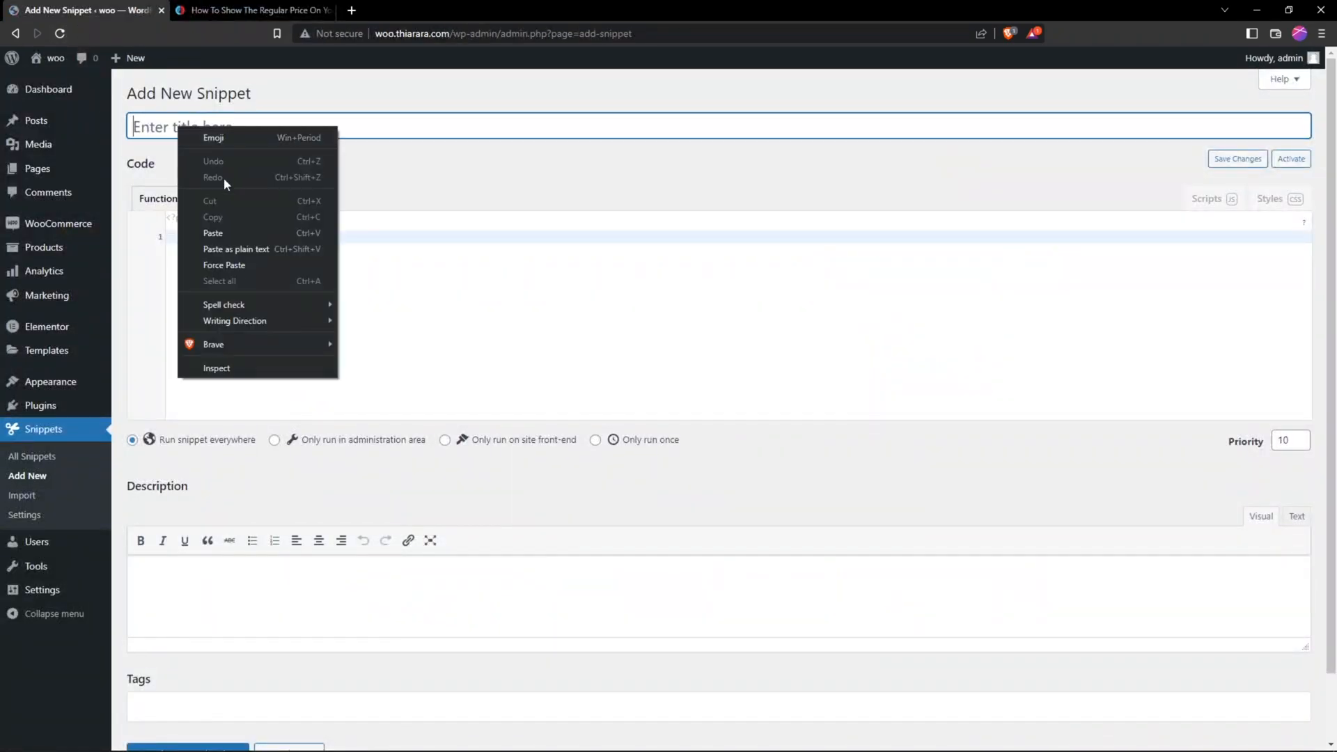
text(Show the Regular Price)
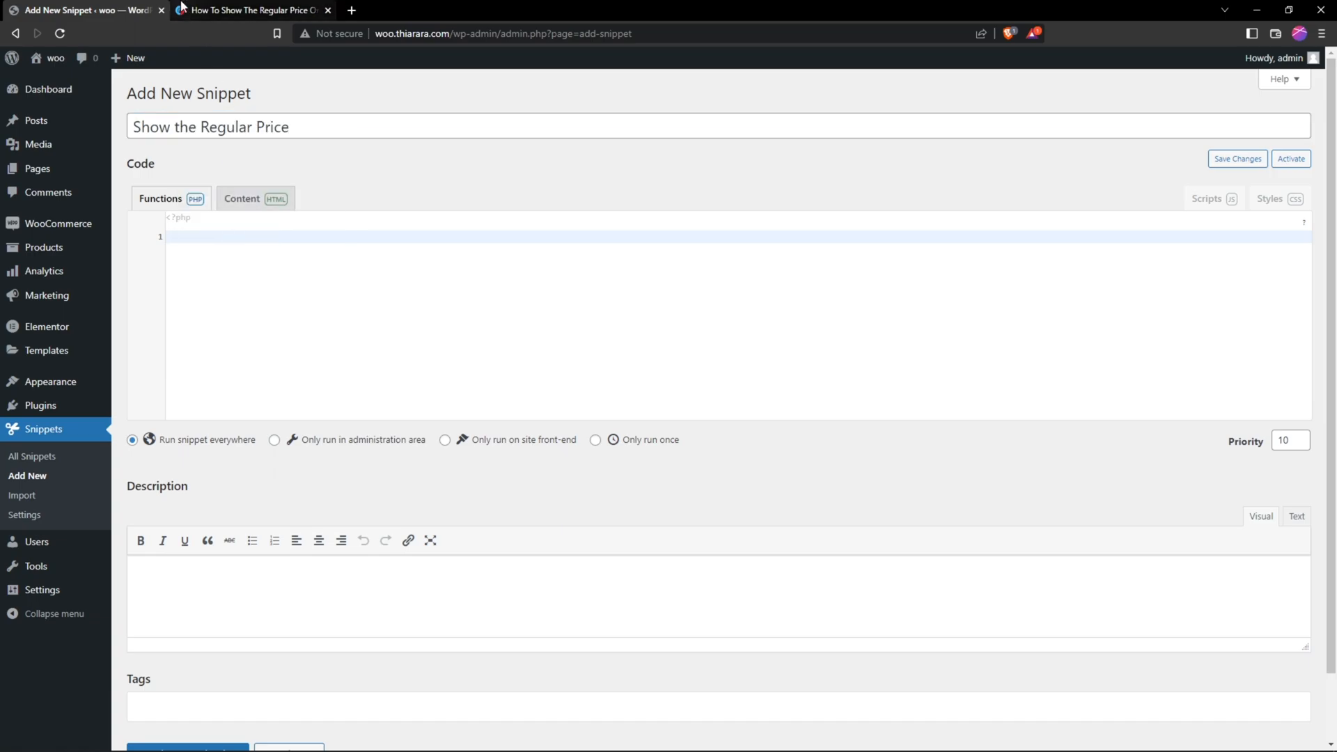
click(248, 10)
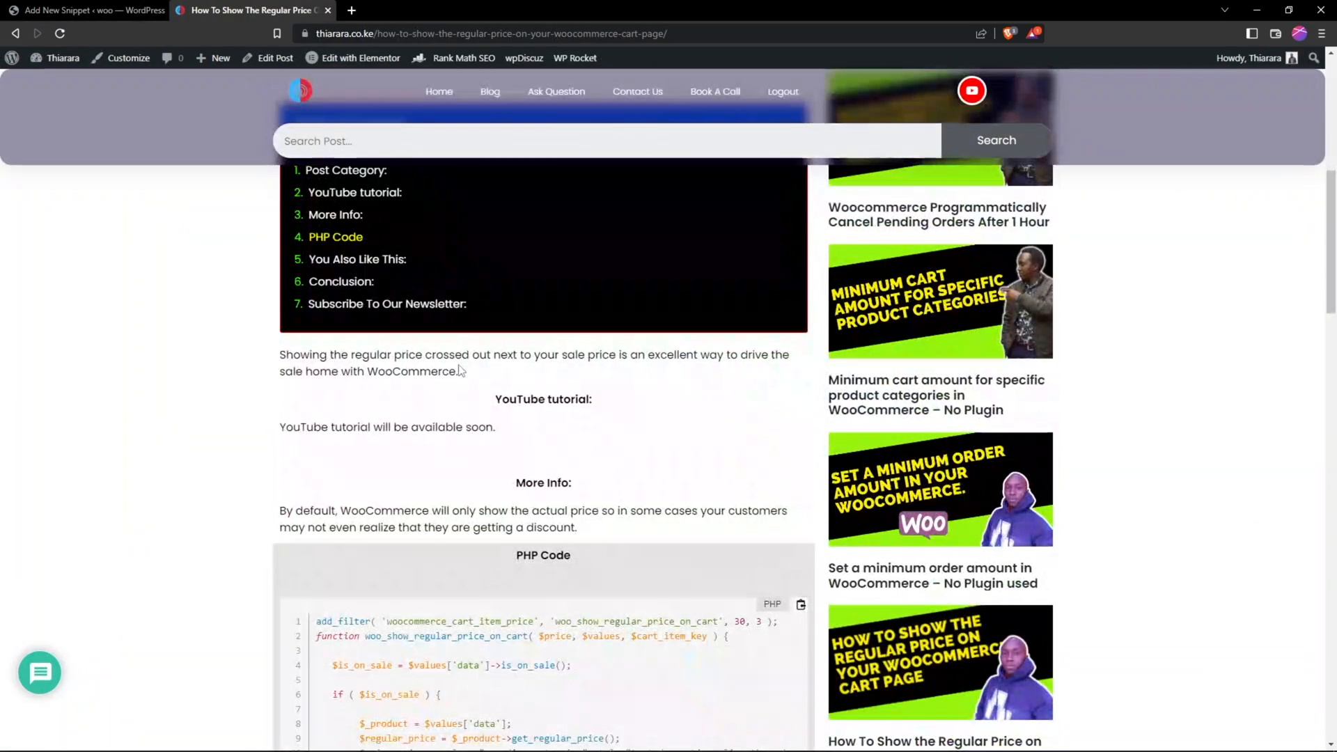
- Scroll the blog post down to the PHP block with the woocommerce_cart_item_price filter
scroll(down, 3)
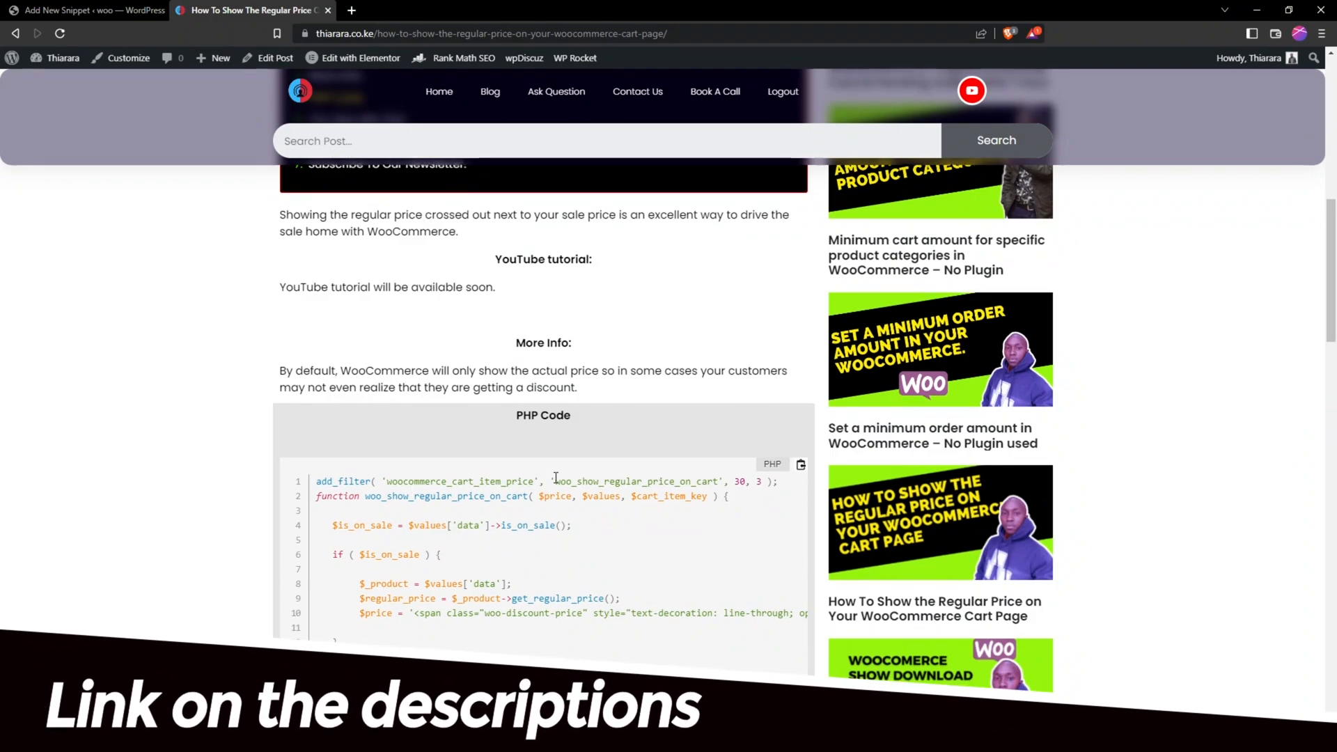
scroll(down, 3)
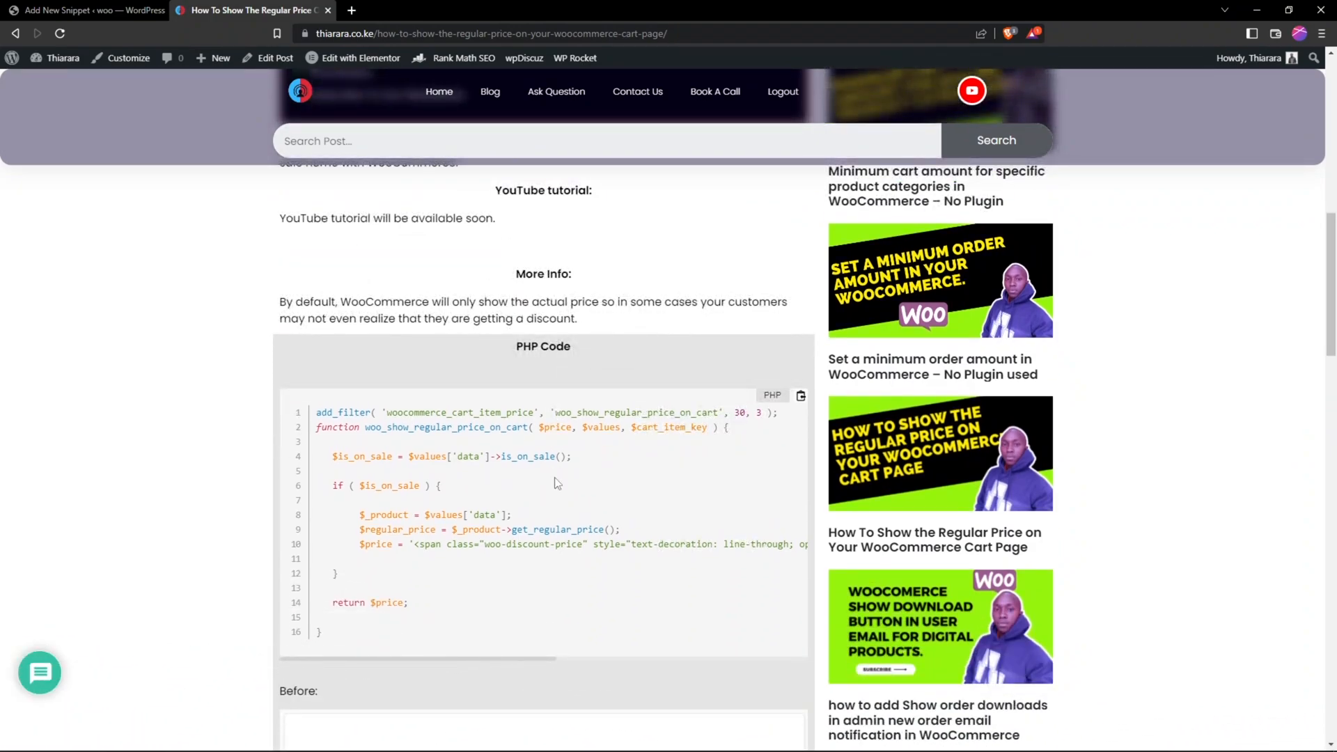
mouse_move(565, 486)
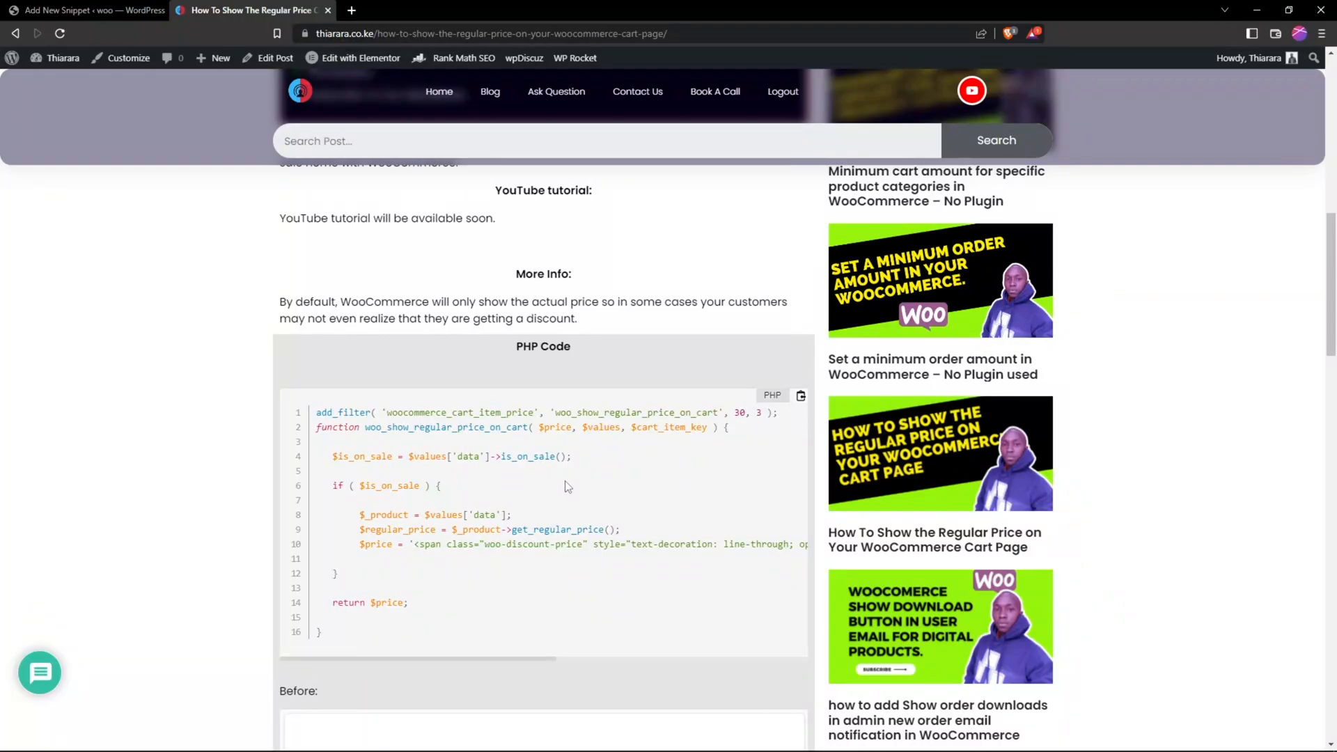
scroll(down, 3)
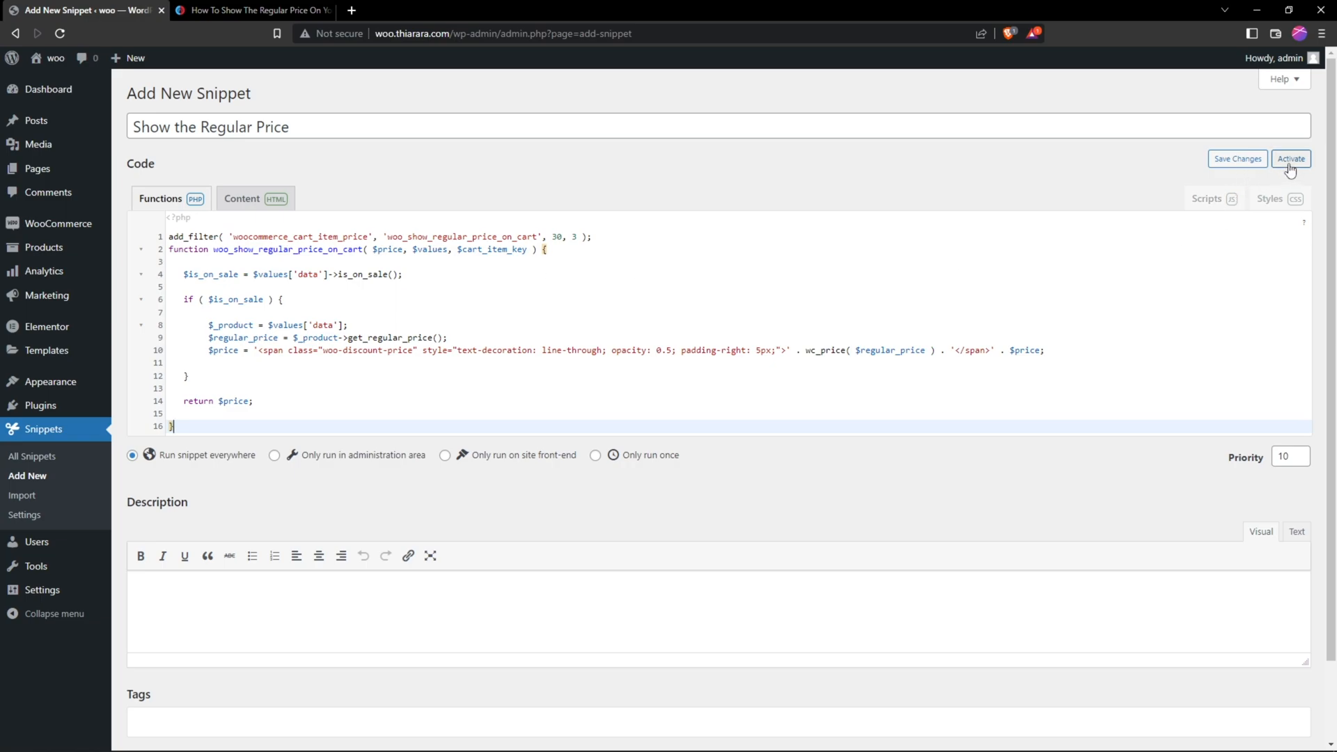
- Save the 'Show the Regular Price' snippet and activate it
click(1236, 159)
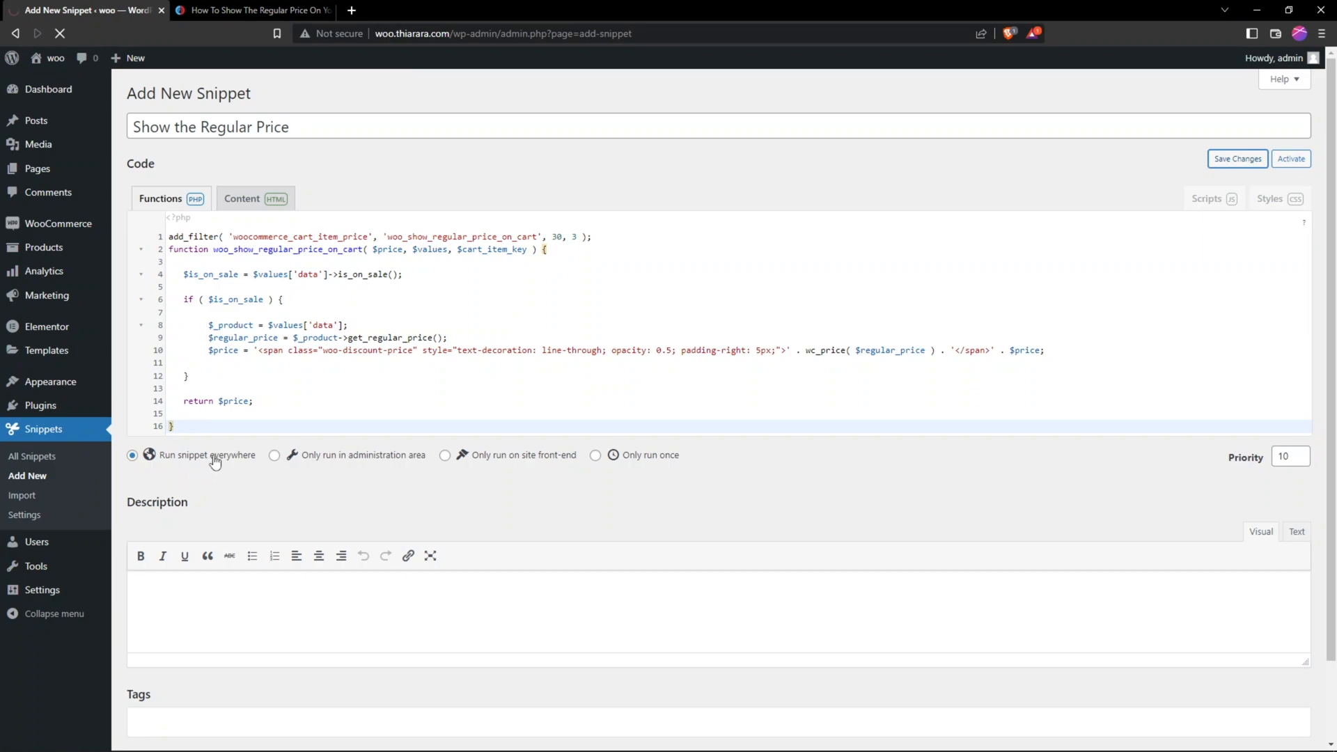
click(1237, 159)
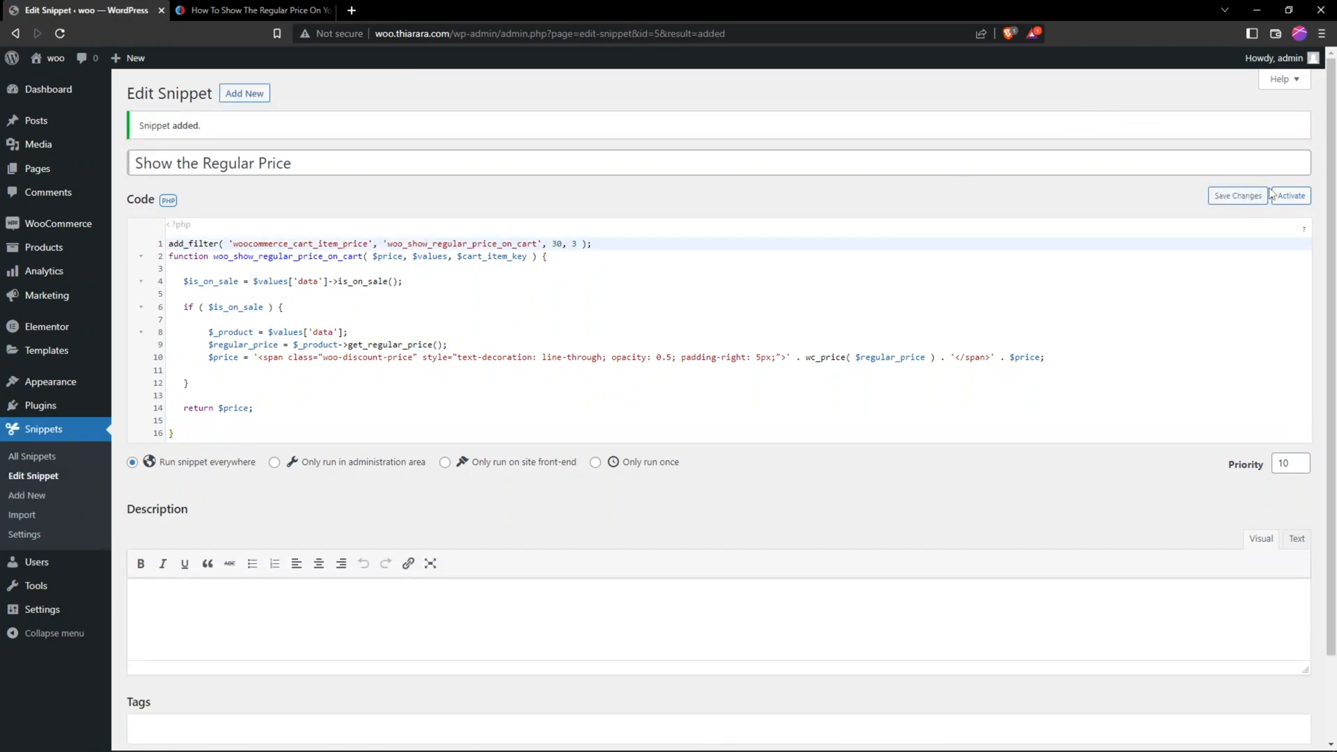
click(1289, 195)
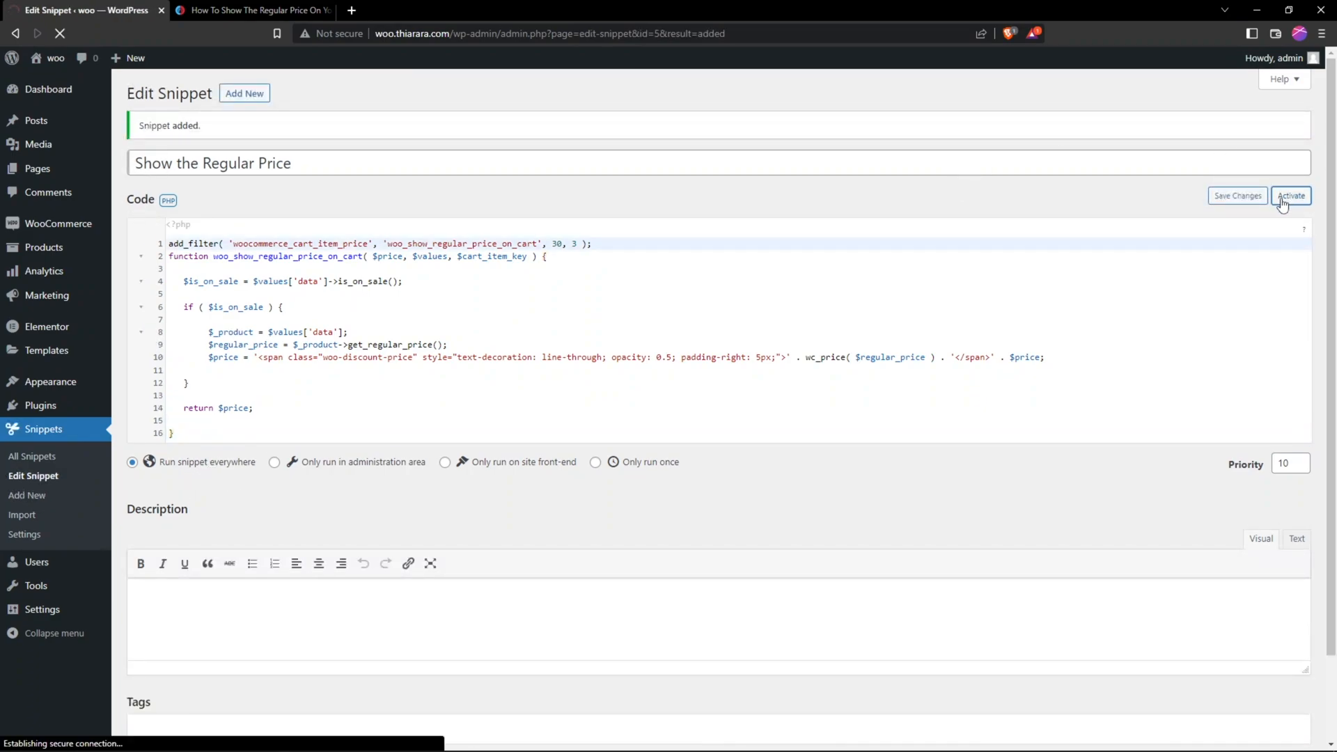
click(1290, 195)
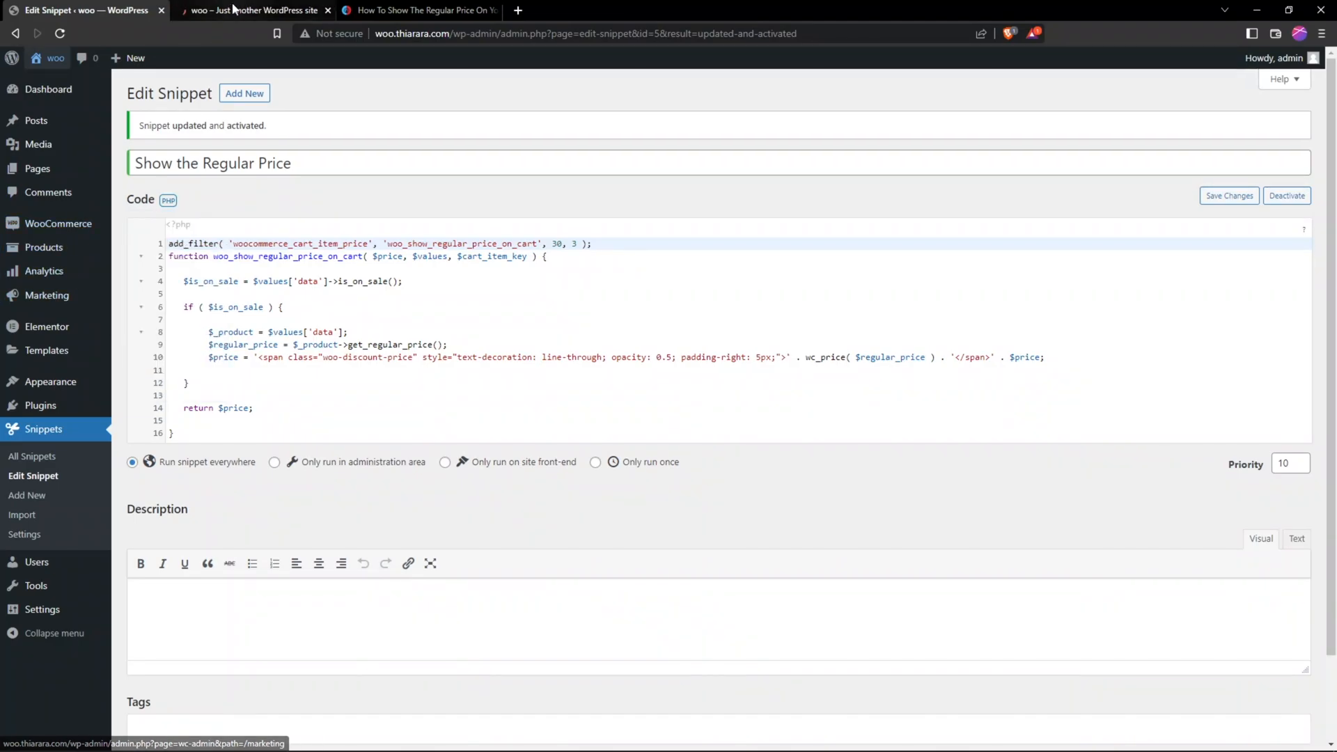
- Confirm the snippet is on in All Snippets, then switch to the storefront homepage
click(32, 457)
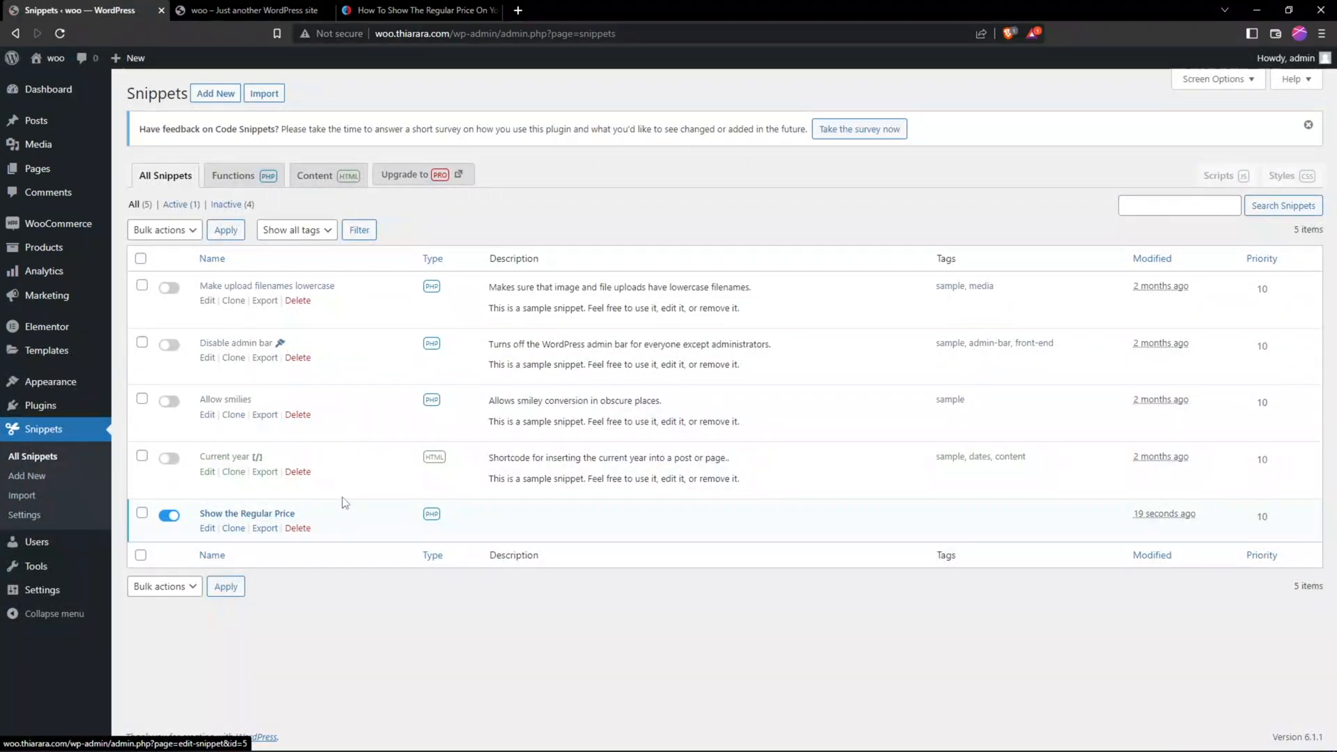
mouse_move(311, 493)
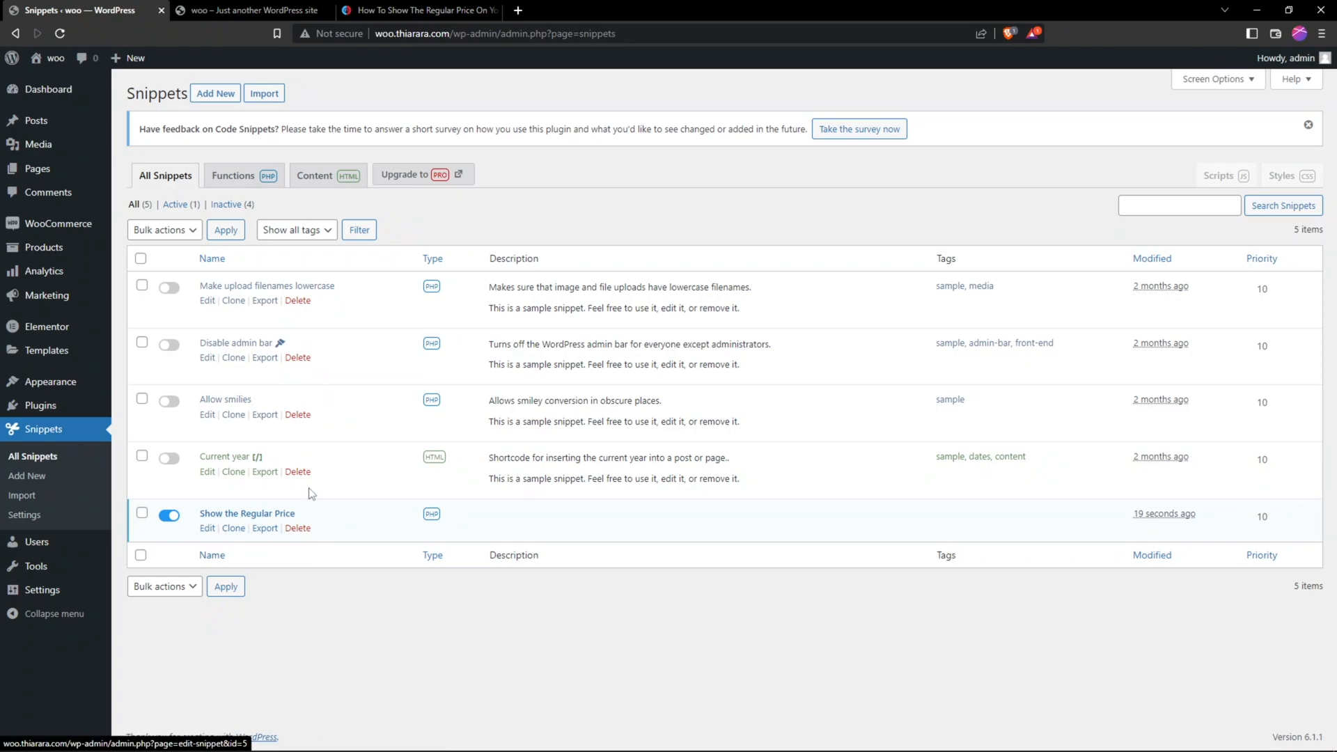
click(249, 10)
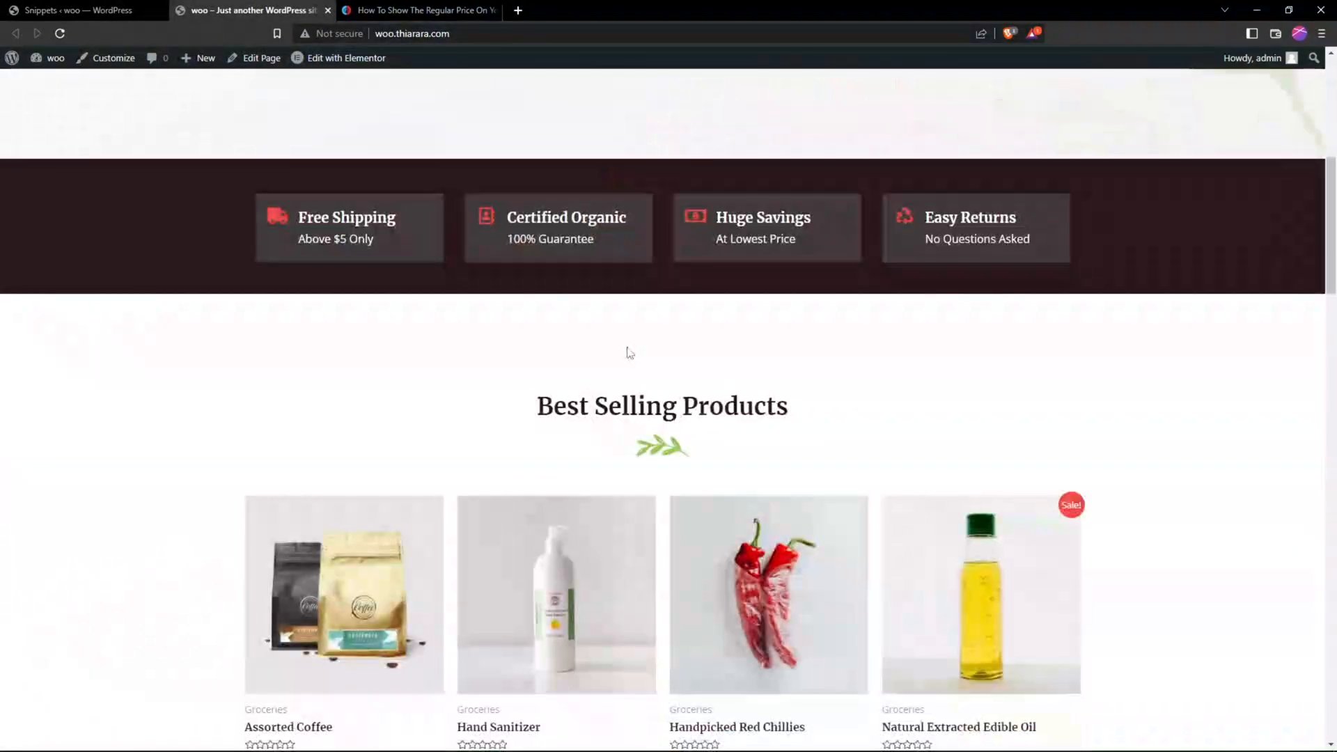
- Add Natural Extracted Edible Oil to the cart and view the cart summary with struck-through regular prices
scroll(down, 3)
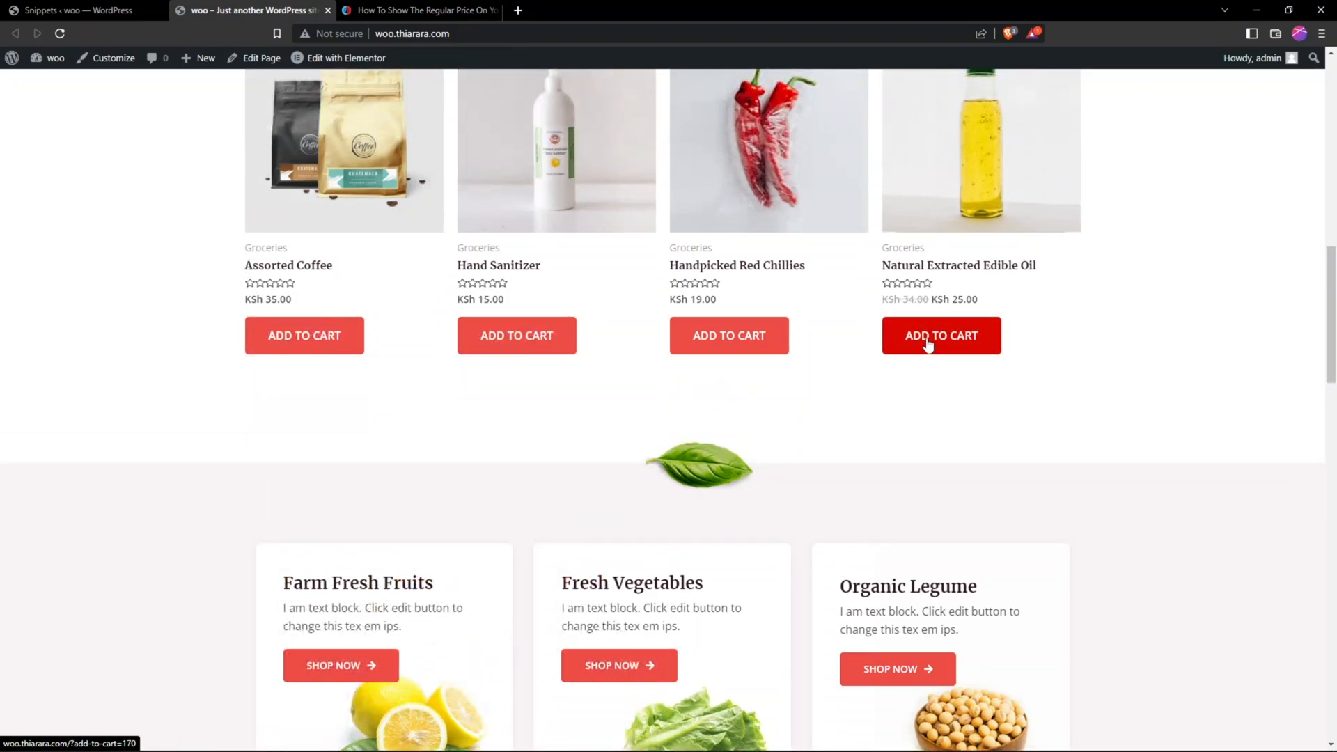
click(941, 335)
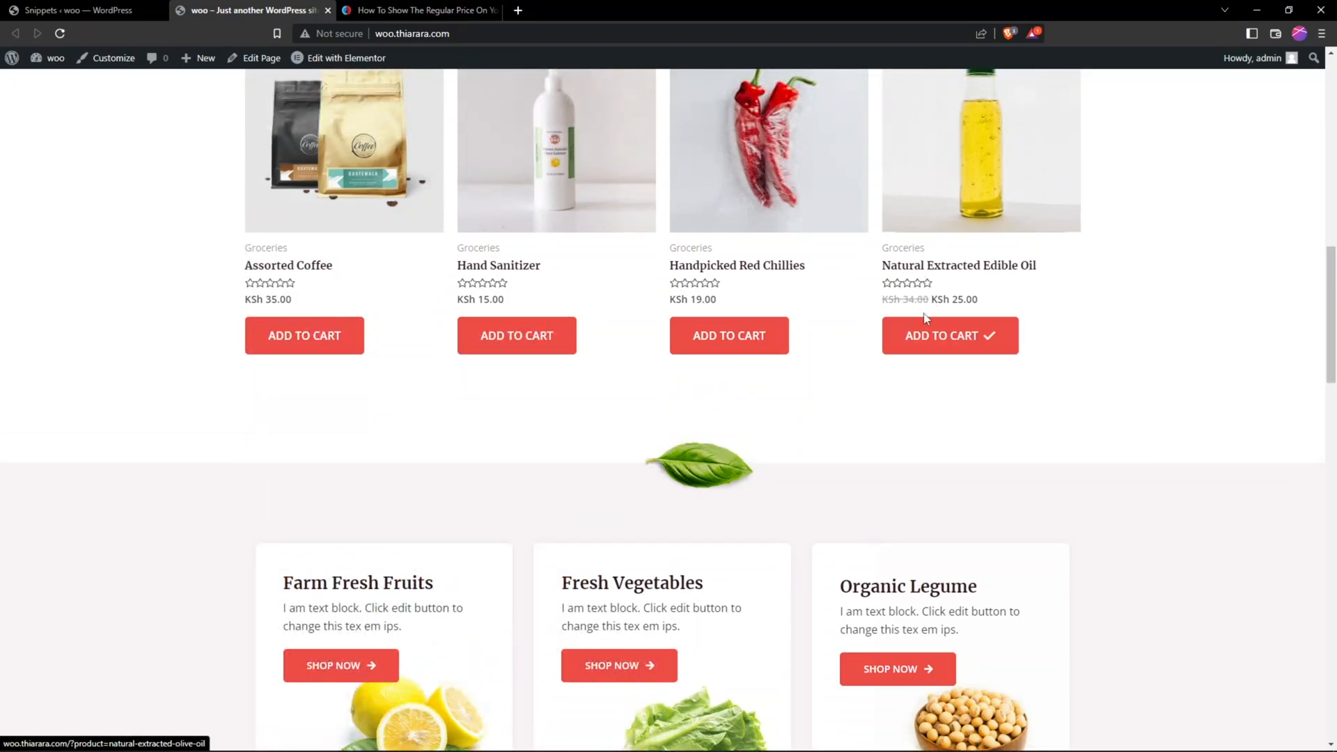
scroll(down, 3)
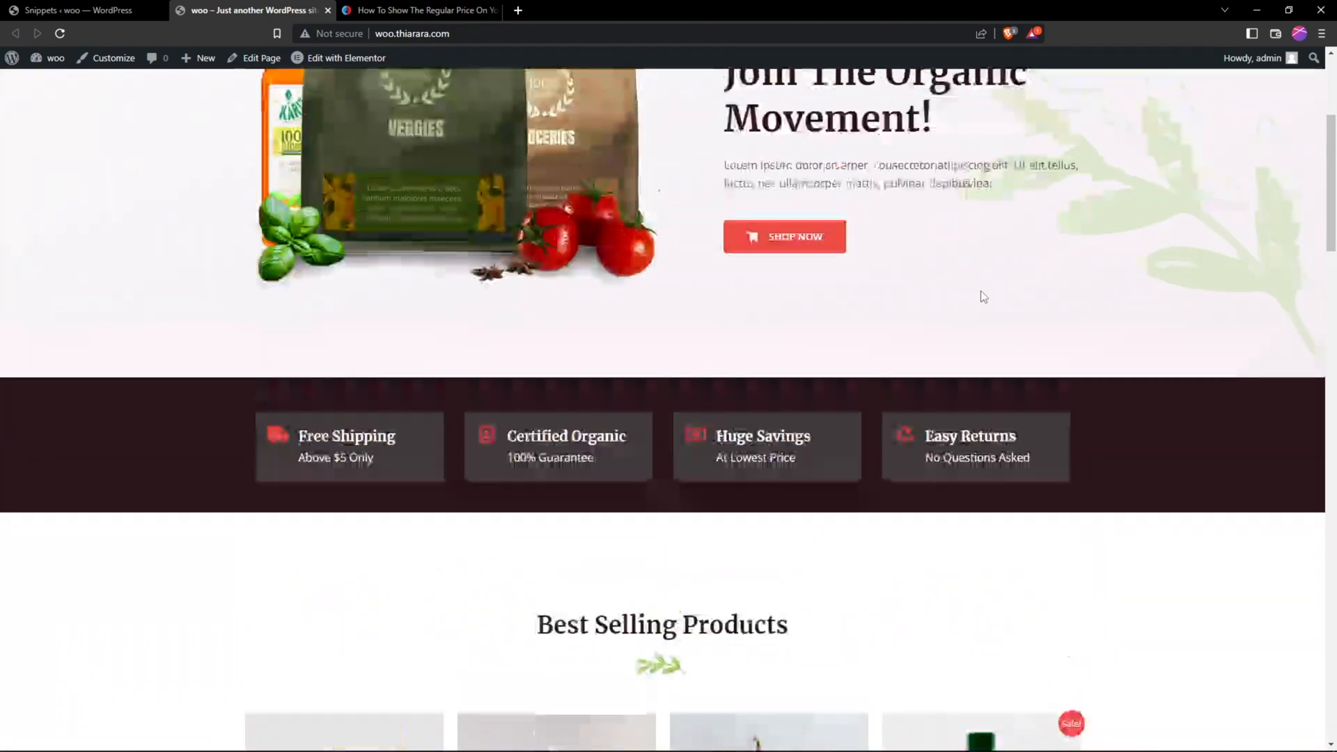
click(982, 105)
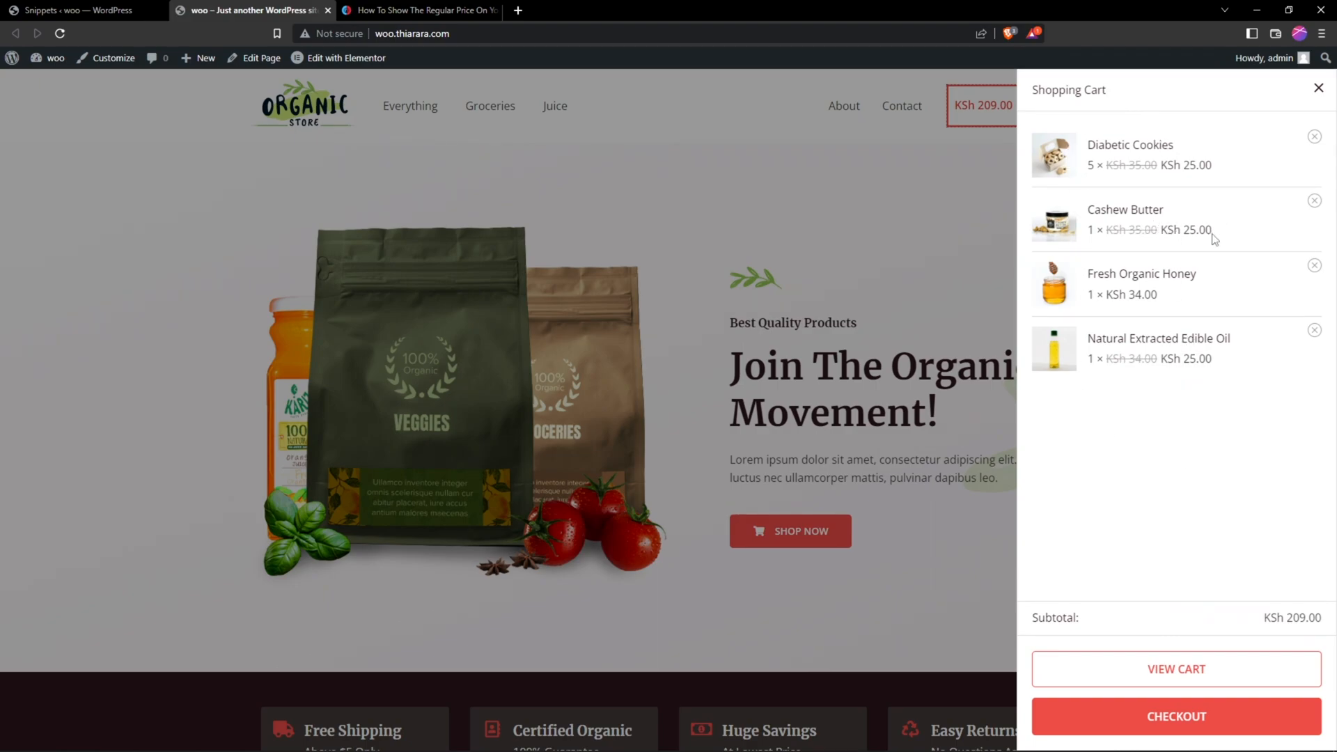
mouse_move(1177, 534)
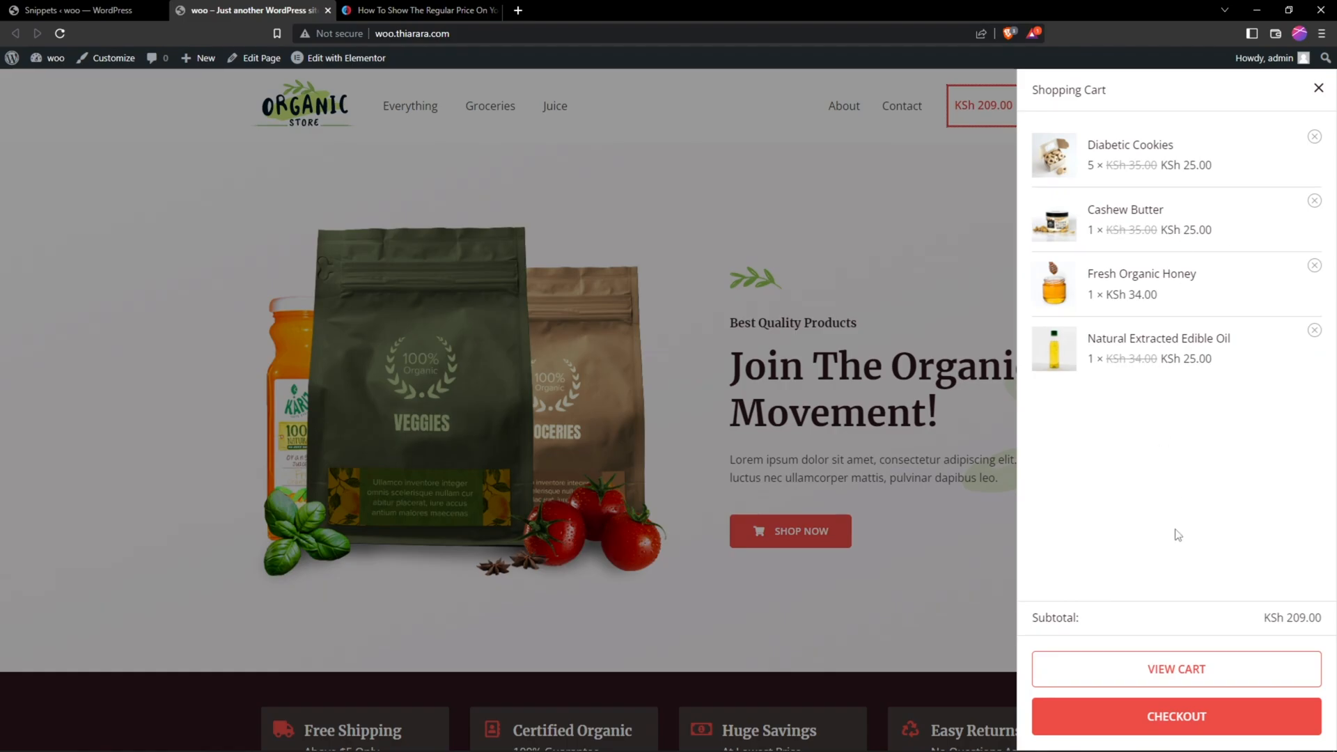
click(1176, 668)
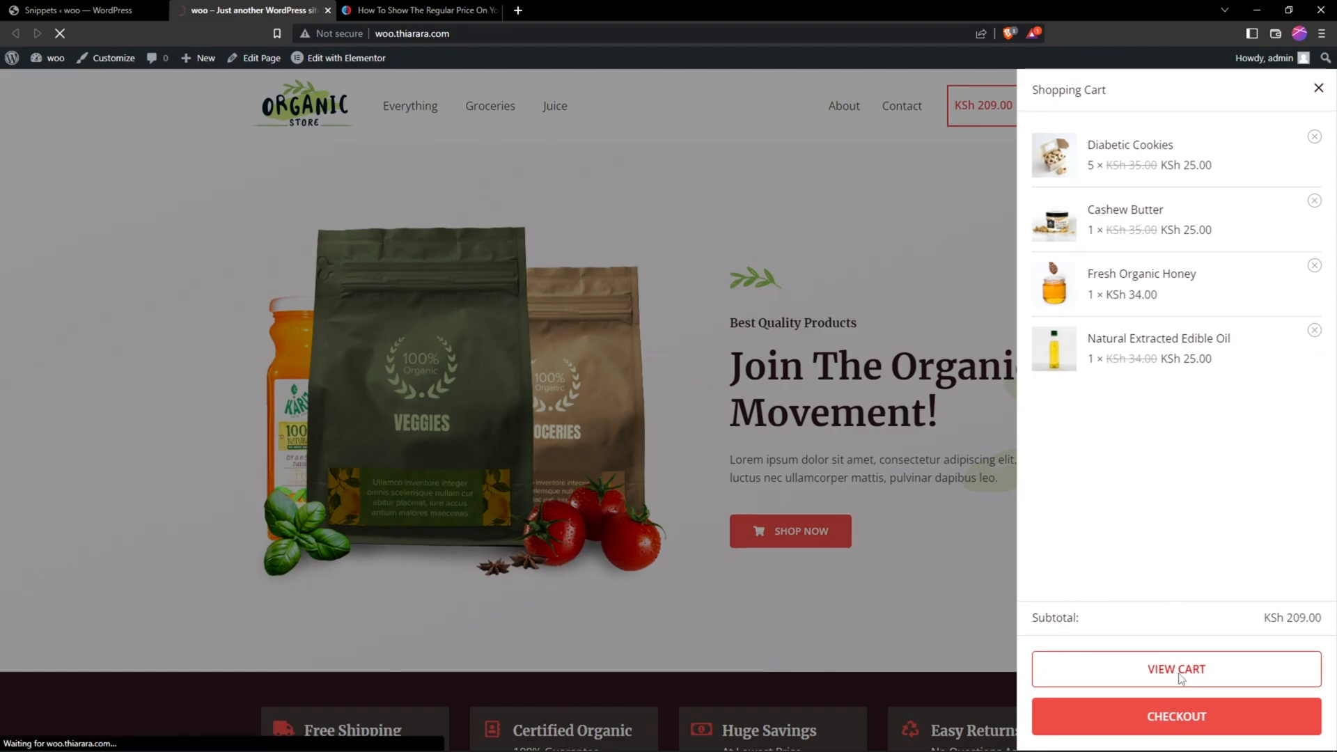
- Deactivate the snippet and reload the cart to see only sale prices without strikethroughs
click(1175, 669)
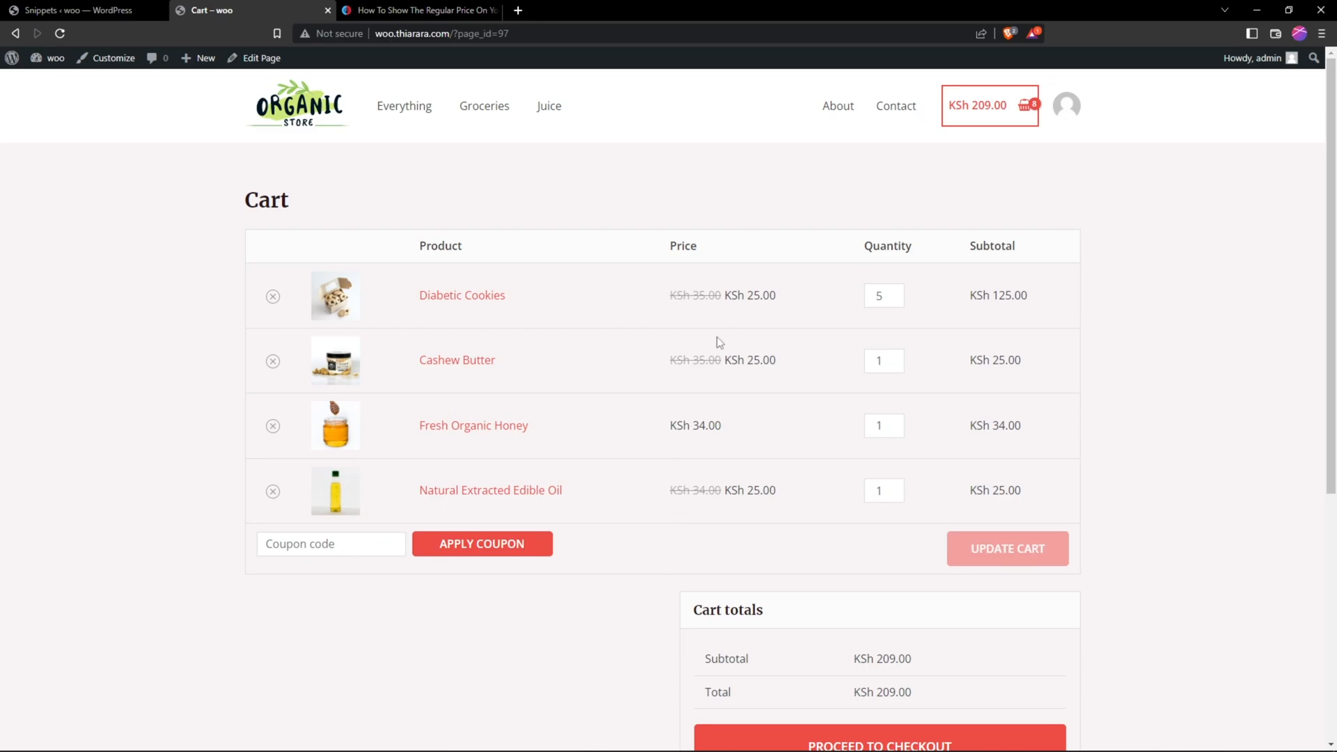
click(77, 10)
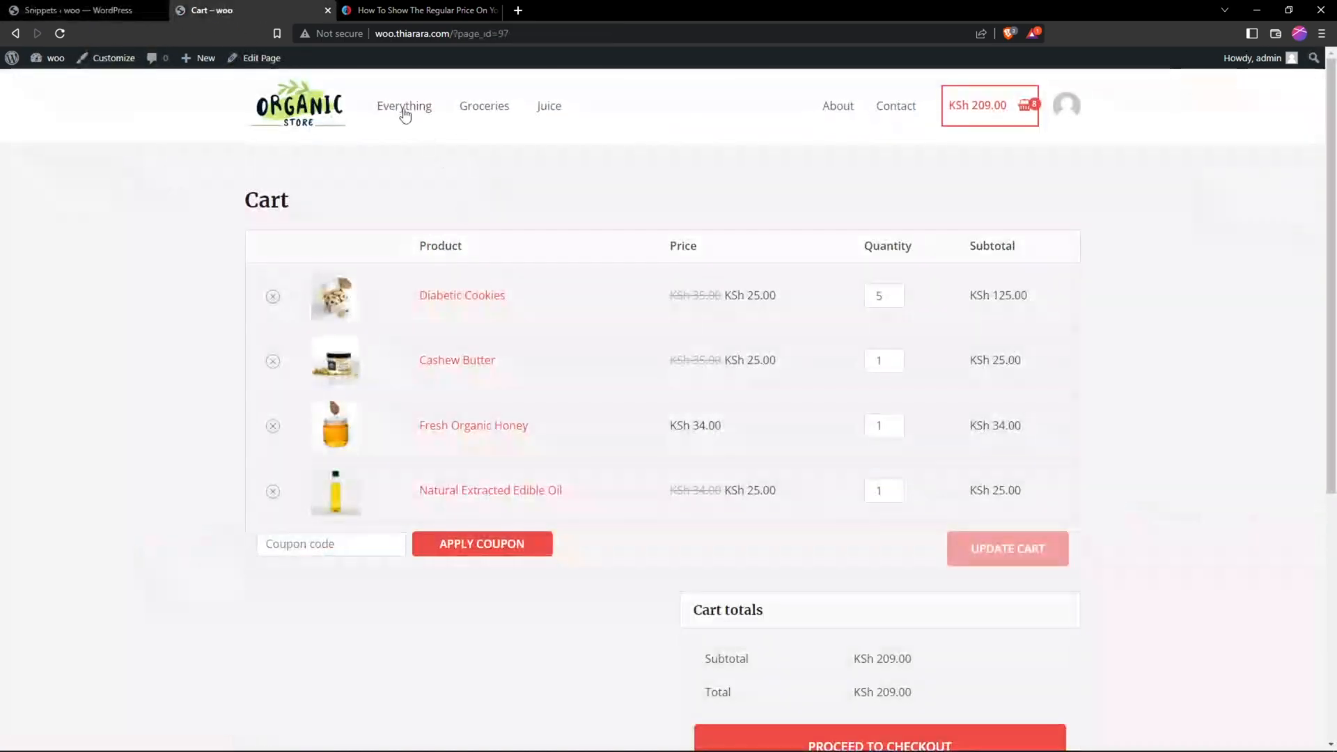
click(76, 10)
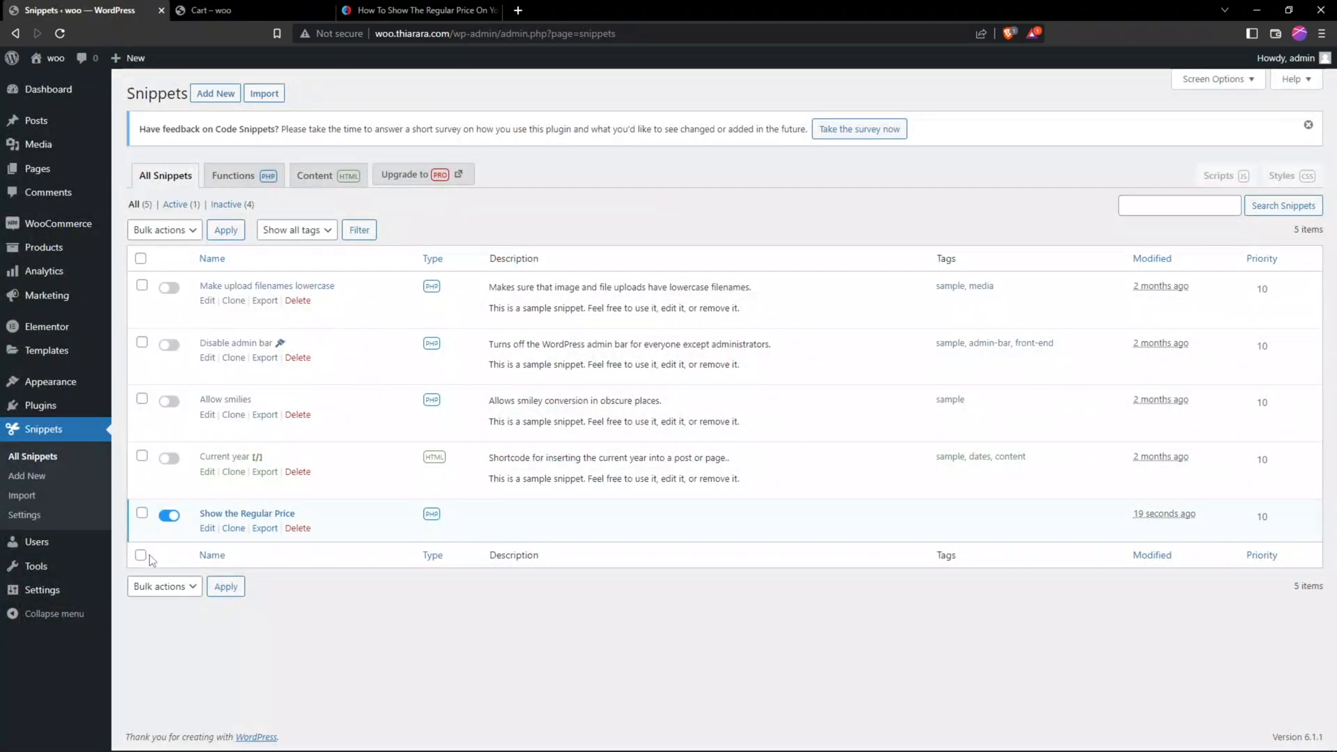
click(168, 515)
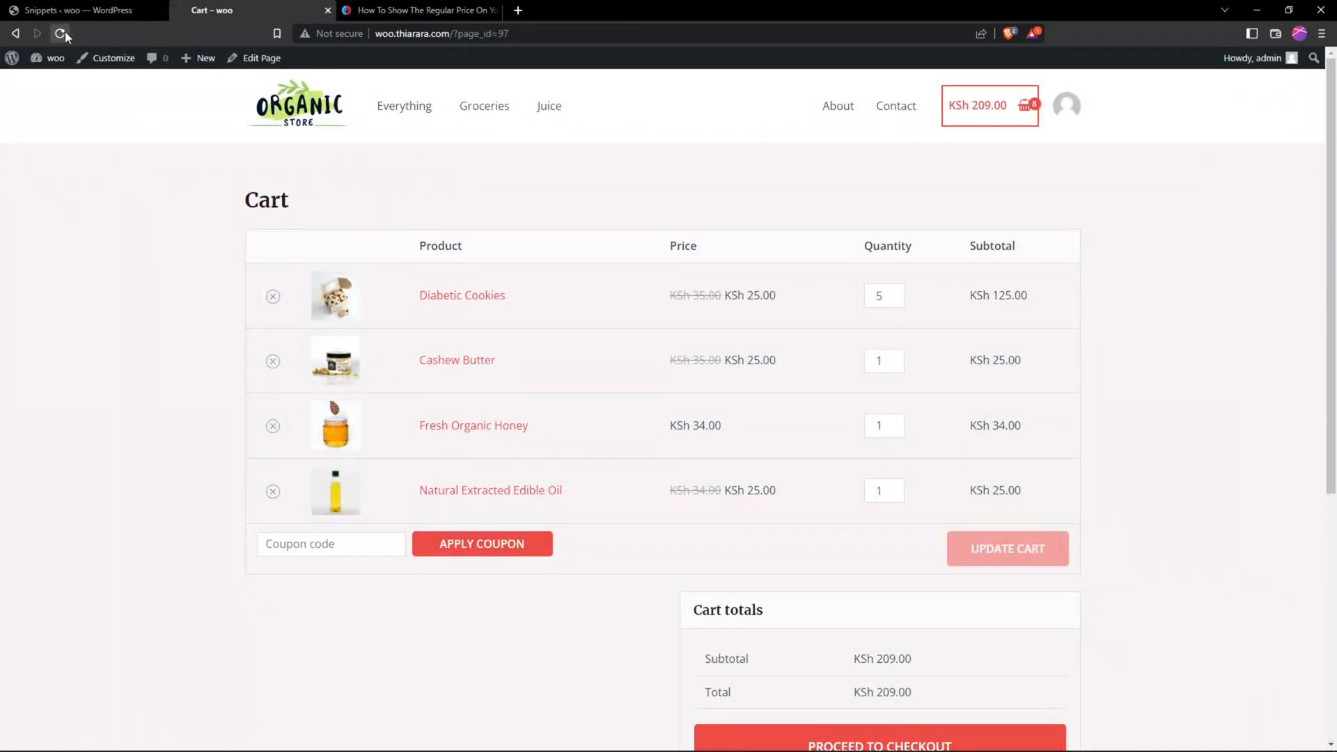
click(59, 34)
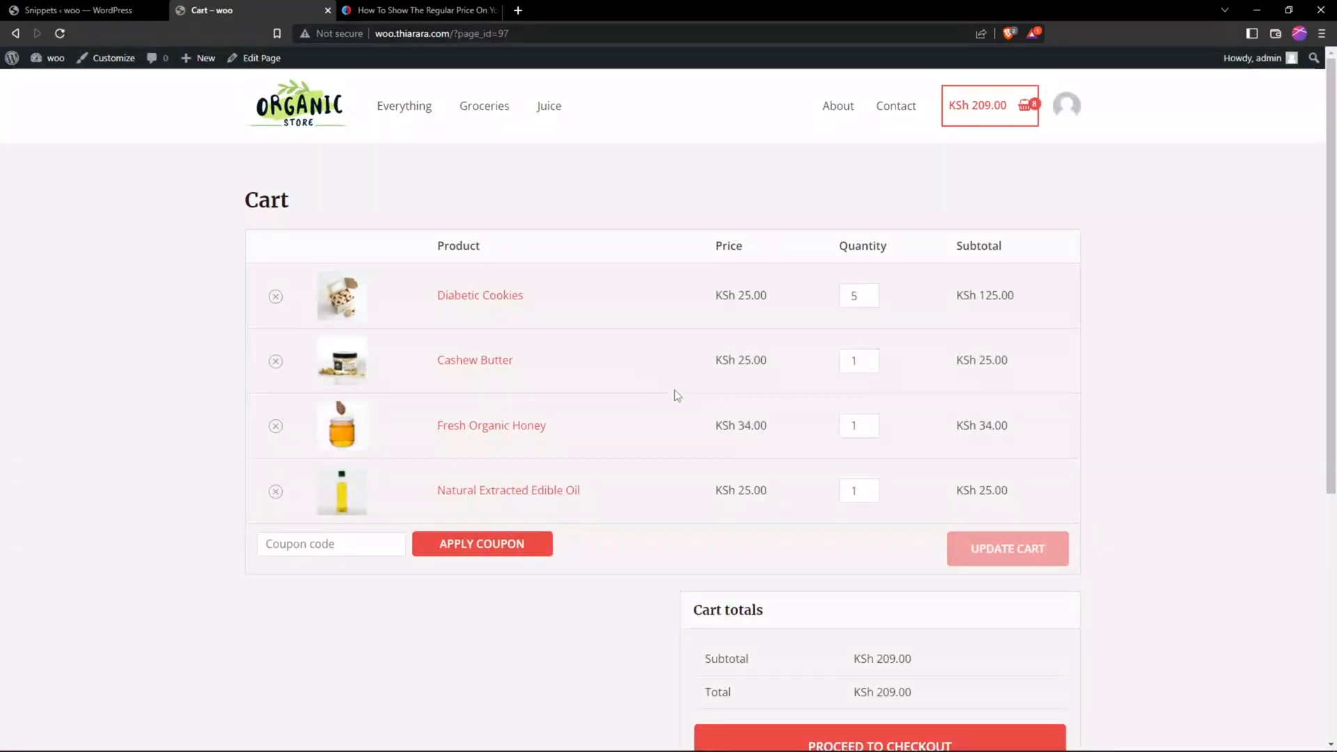
mouse_move(713, 481)
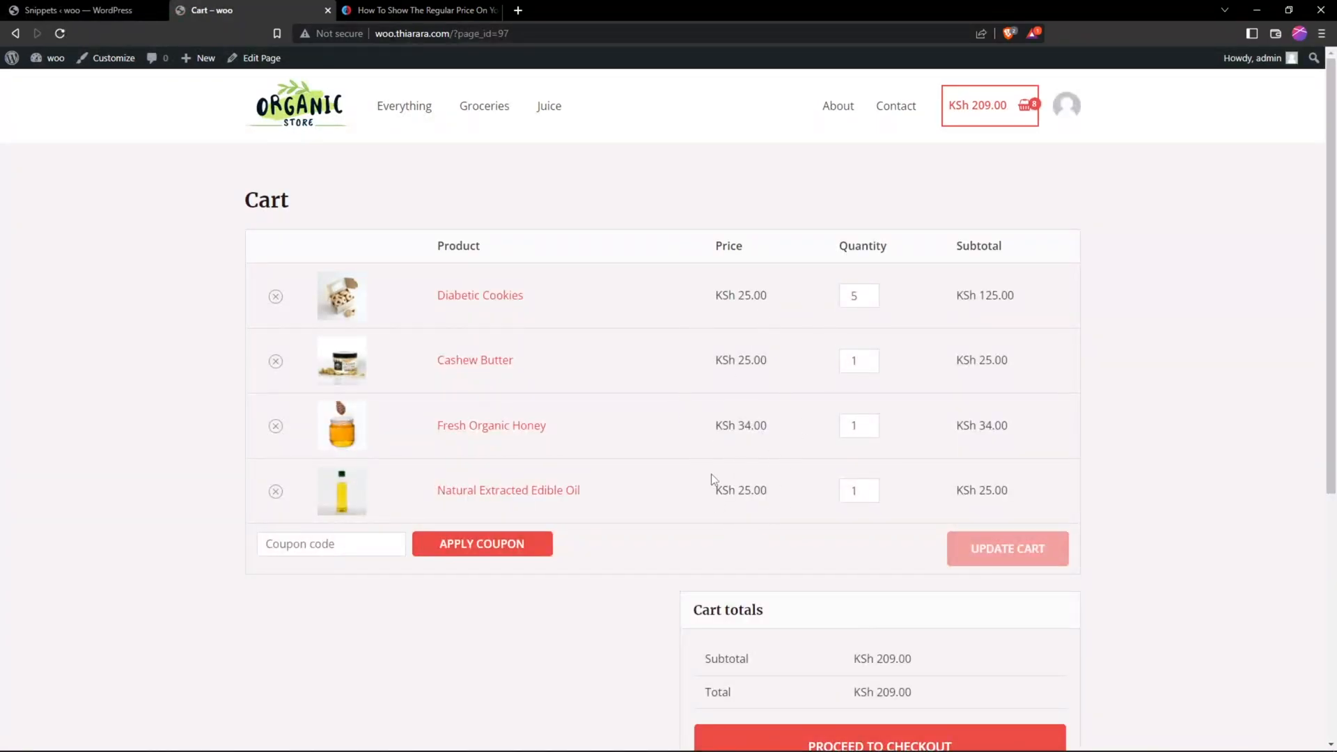
- Reactivate the 'Show the Regular Price' snippet from the snippets list
click(77, 10)
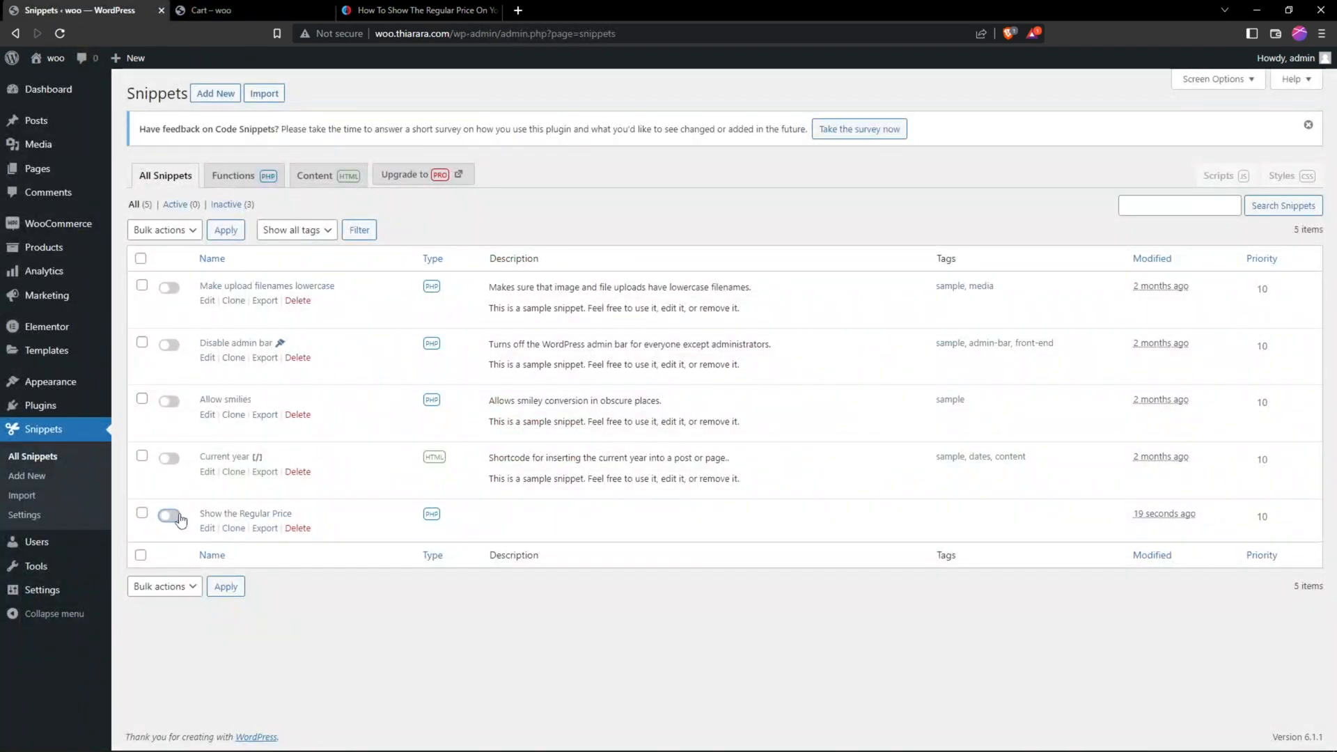
click(169, 515)
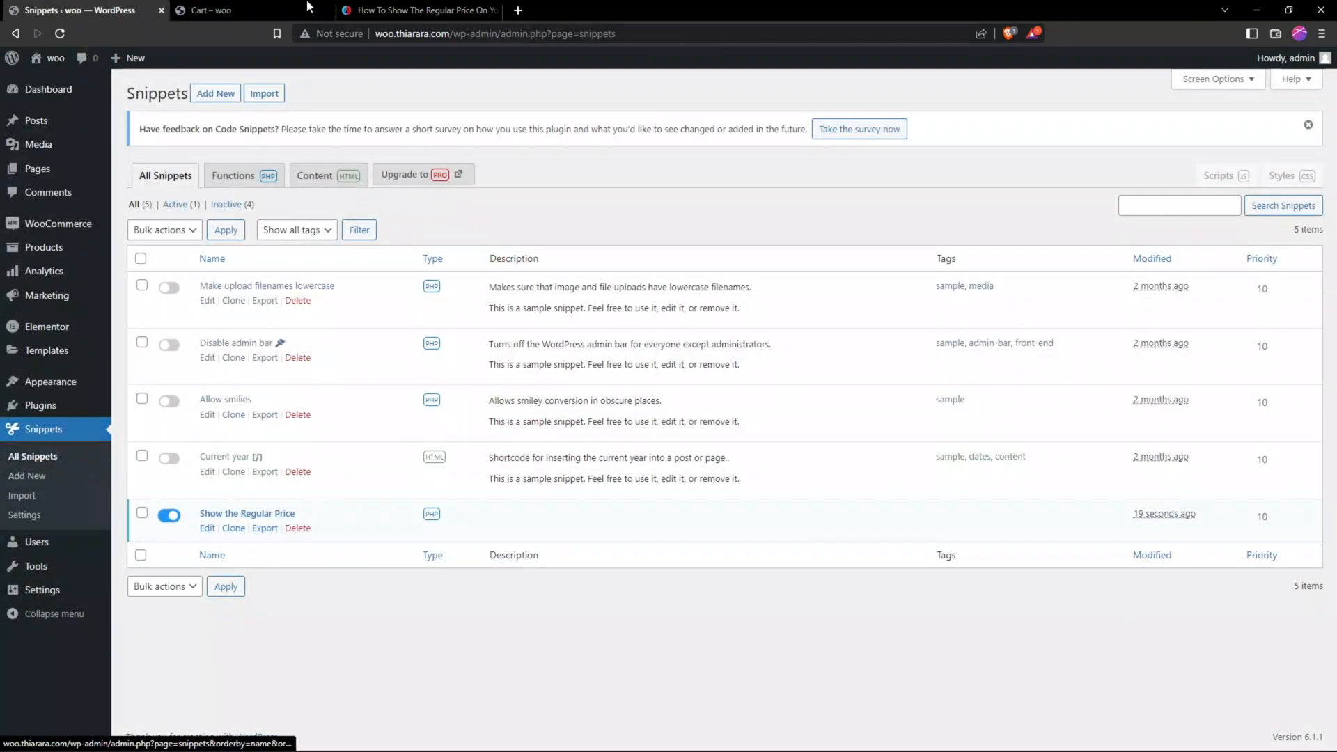